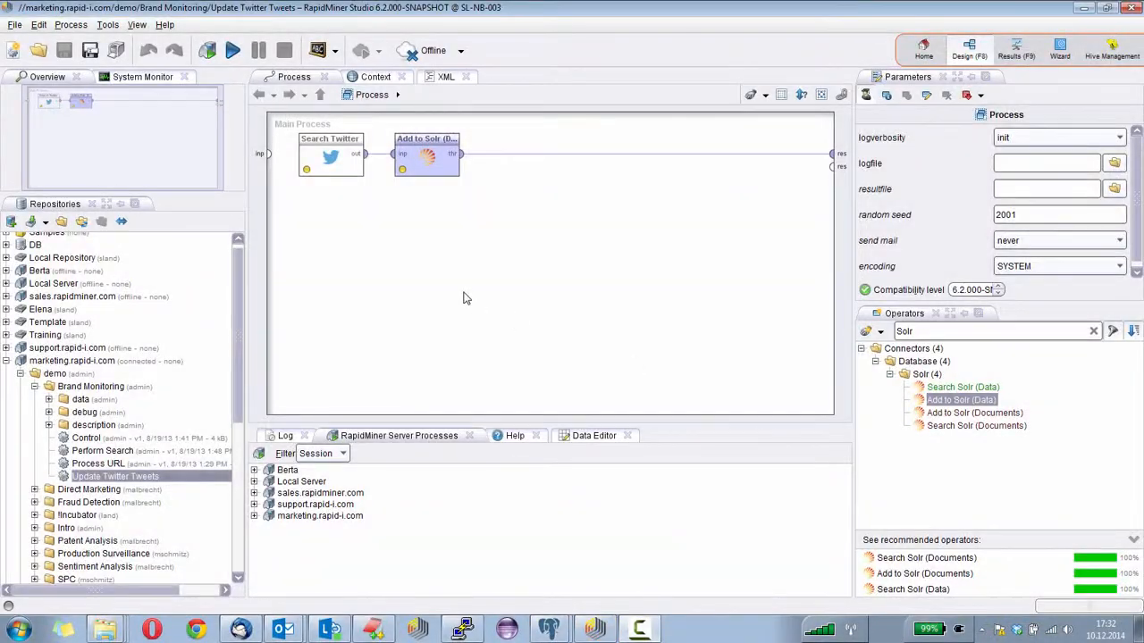
mouse_move(389, 261)
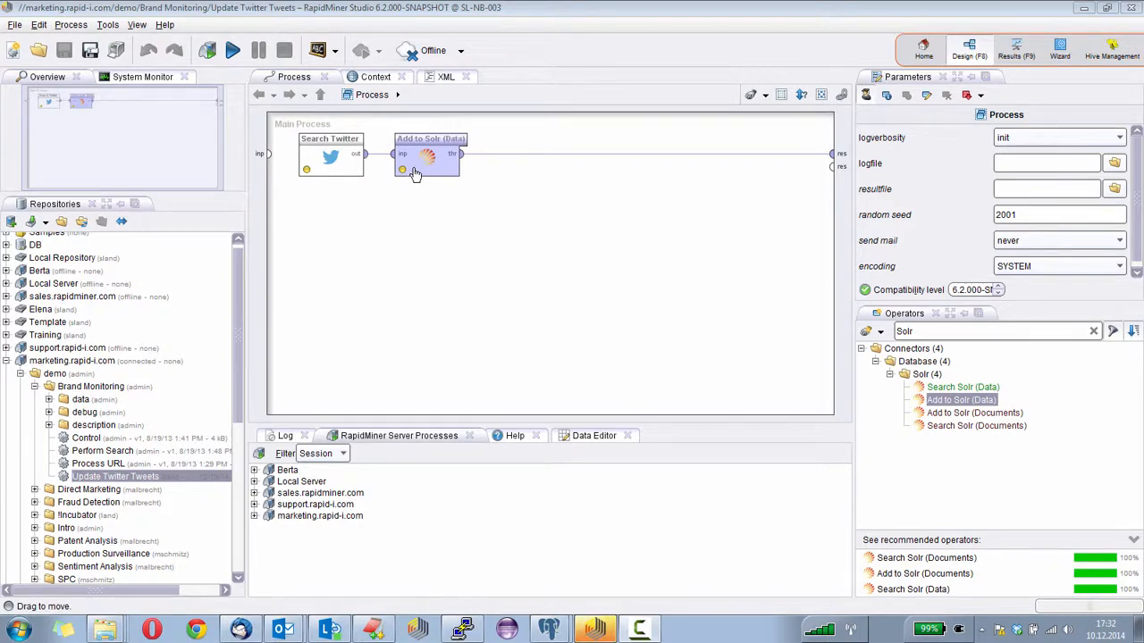
mouse_move(437, 190)
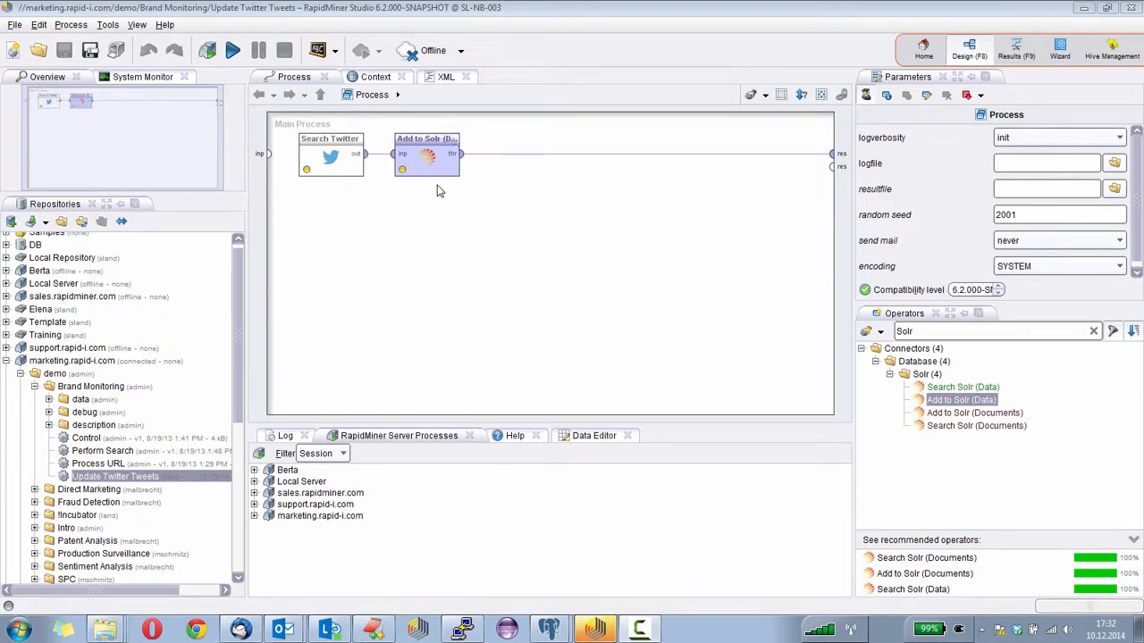
mouse_move(436, 205)
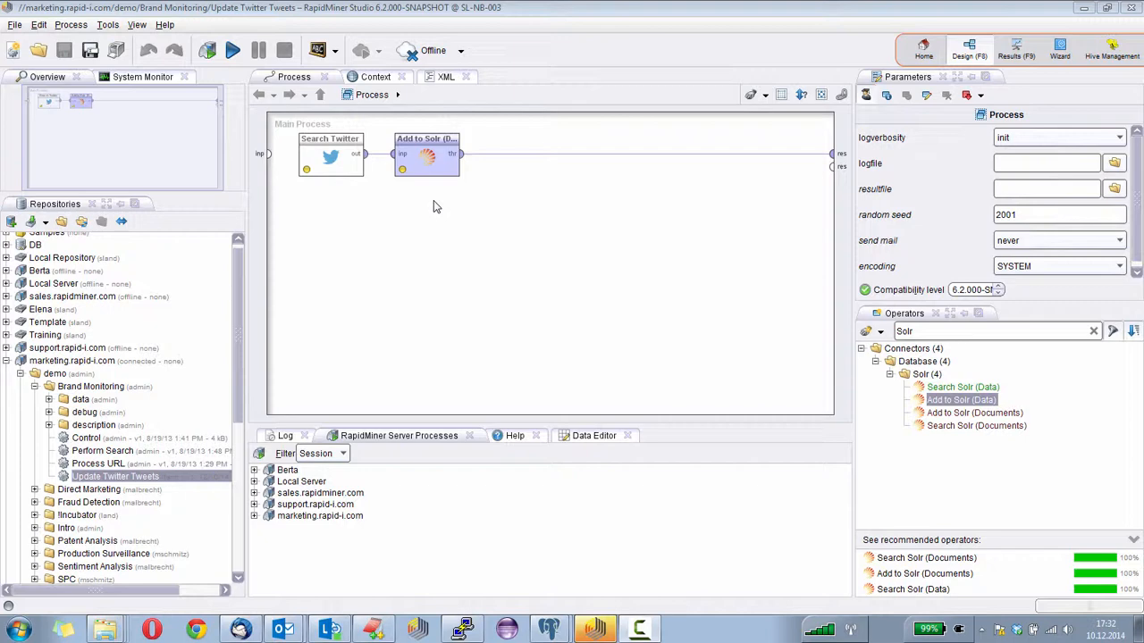
mouse_move(265, 349)
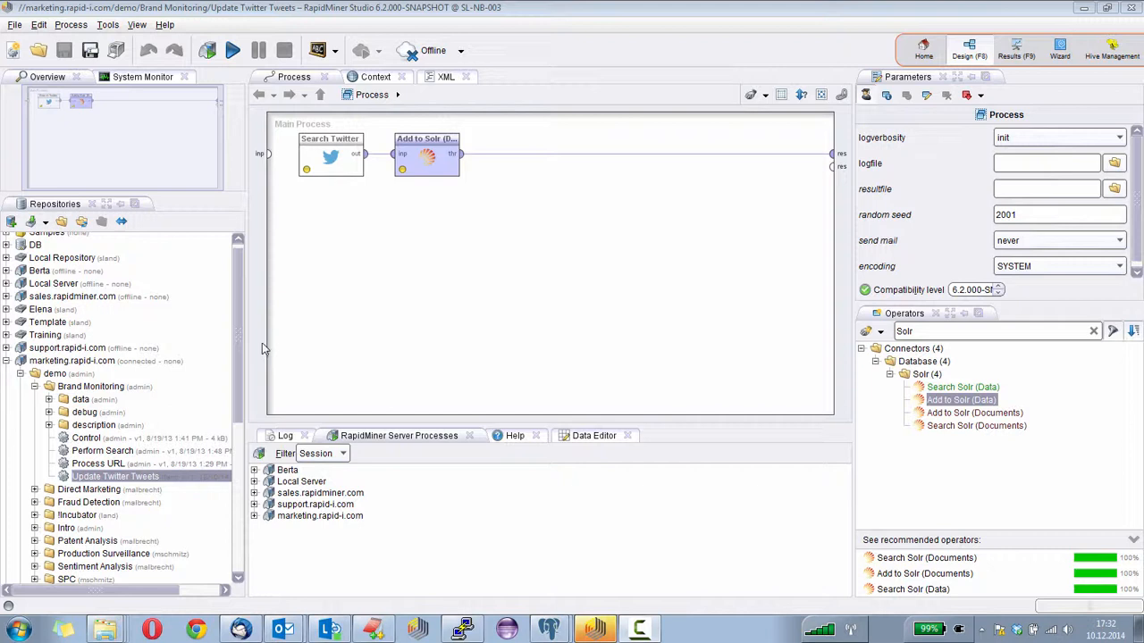
mouse_move(447, 411)
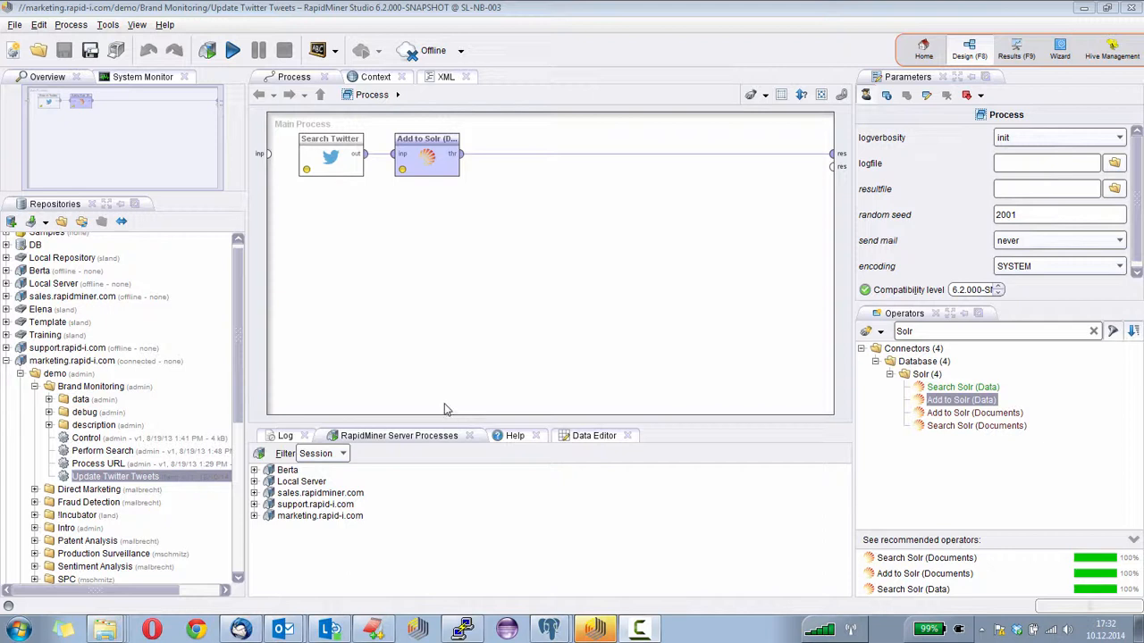
mouse_move(329, 325)
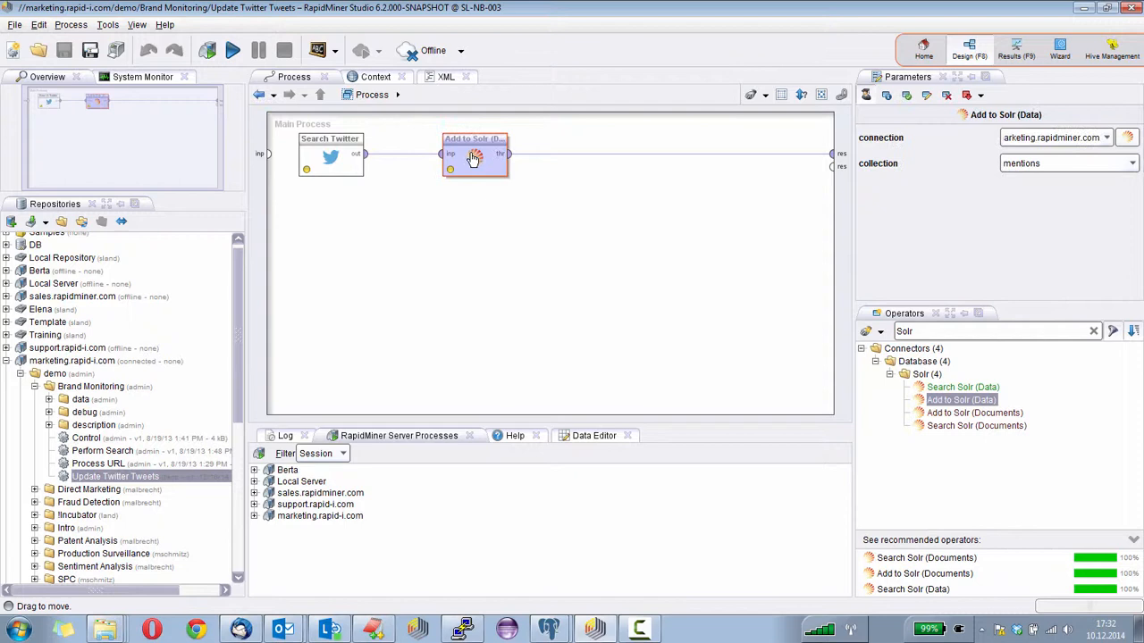
Move Add to Solr aside and open Score Sentiment, discarding the Update Twitter Tweets changes
left_click_drag(473, 154, 570, 154)
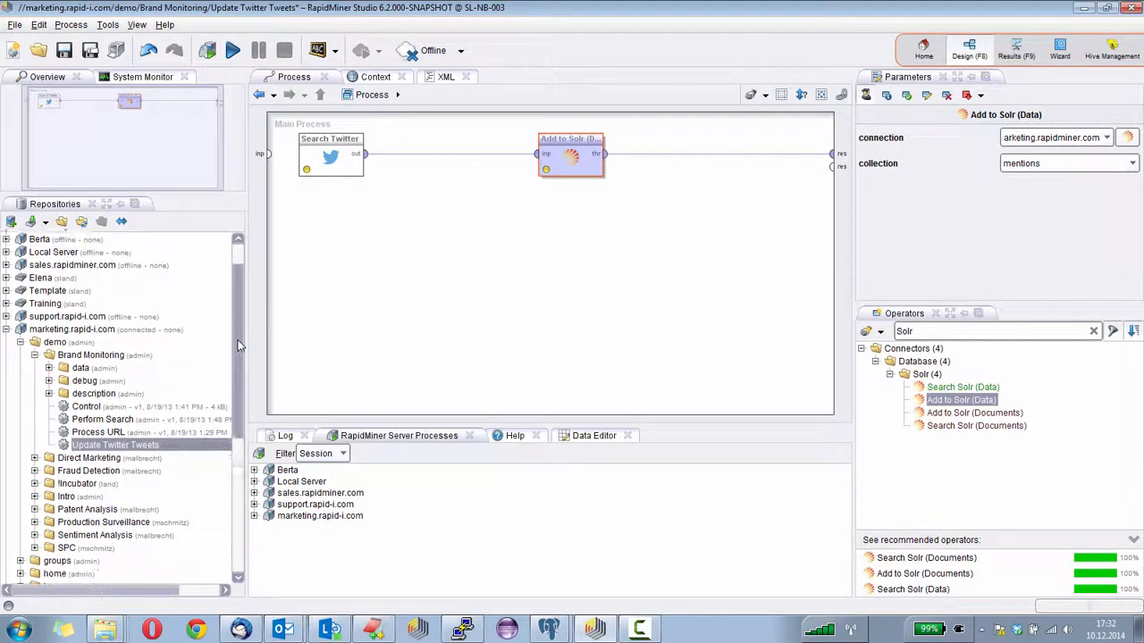
scroll("down", 3)
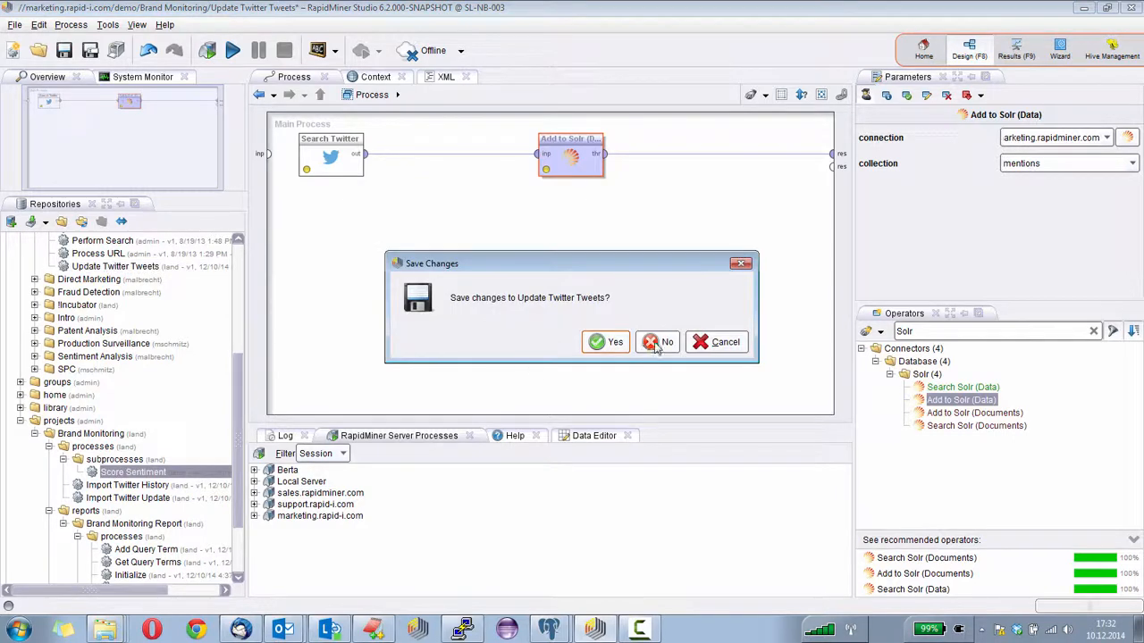
left_click(659, 342)
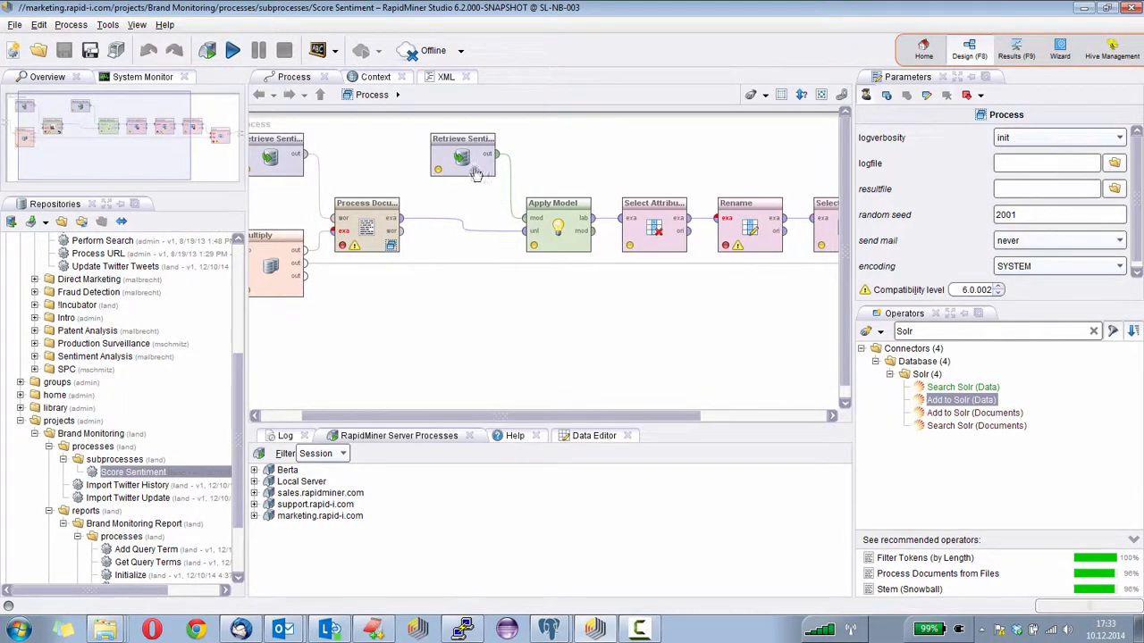
left_click(463, 157)
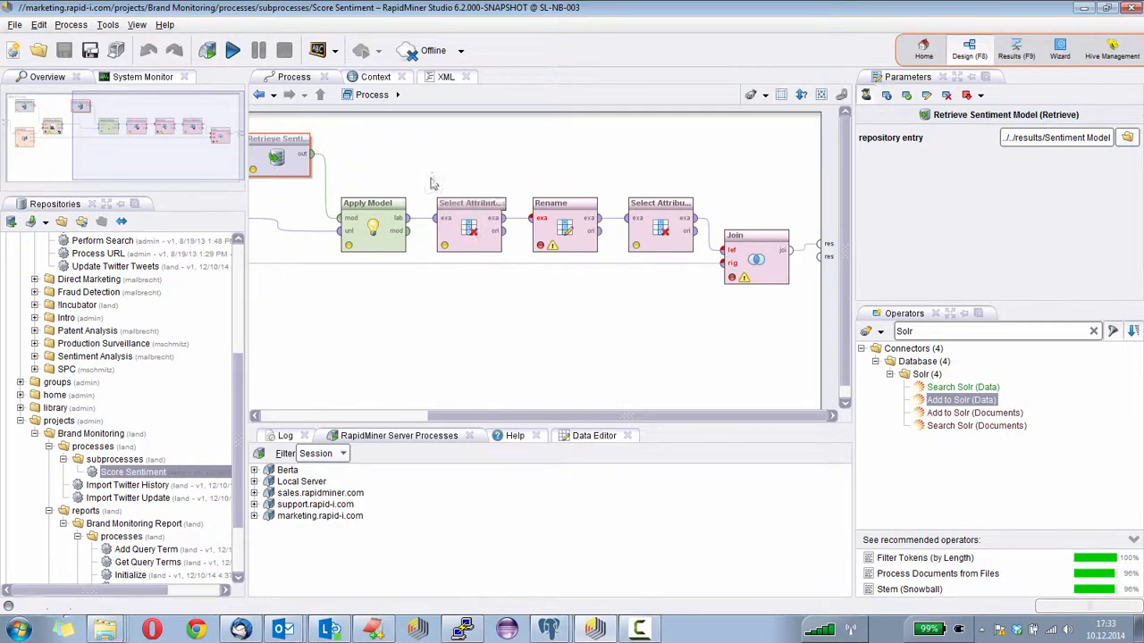
mouse_move(561, 225)
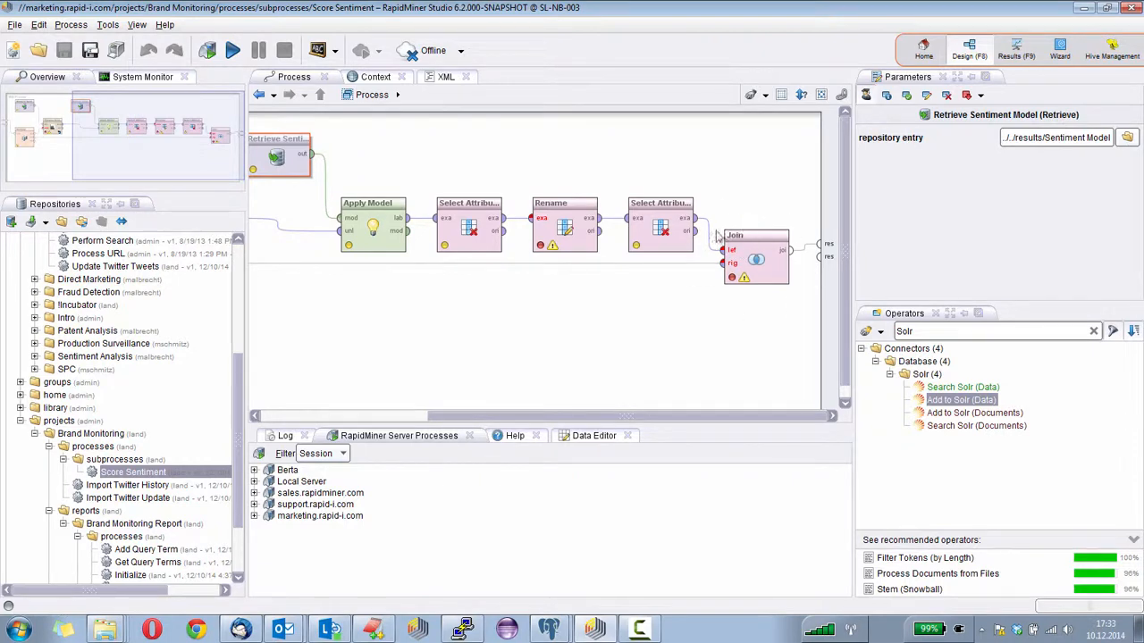
mouse_move(715, 259)
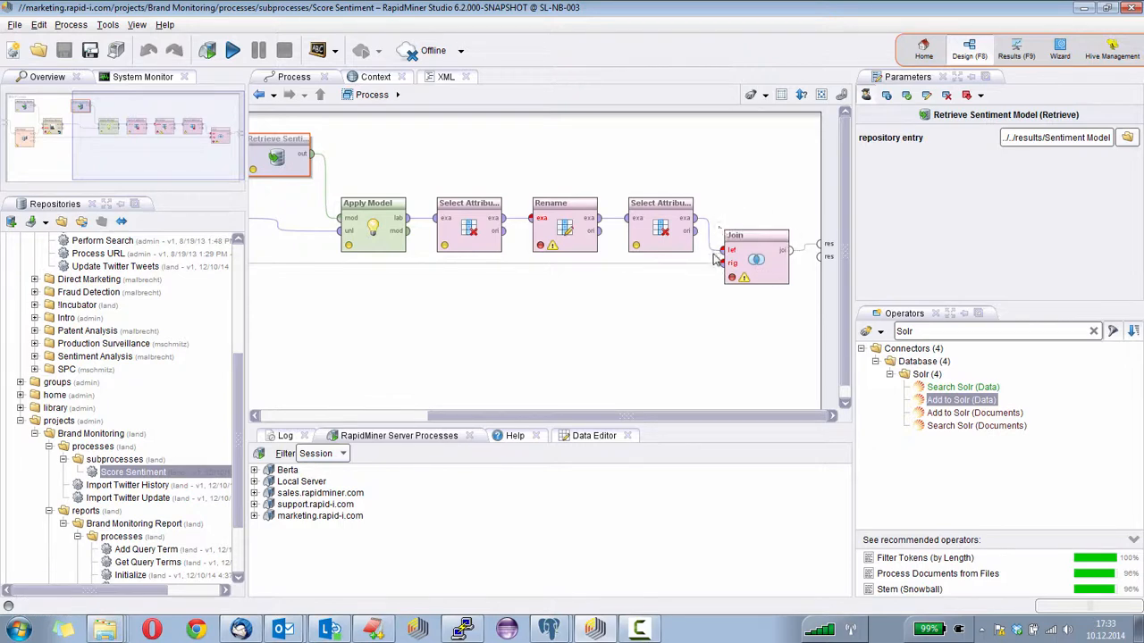
mouse_move(688, 410)
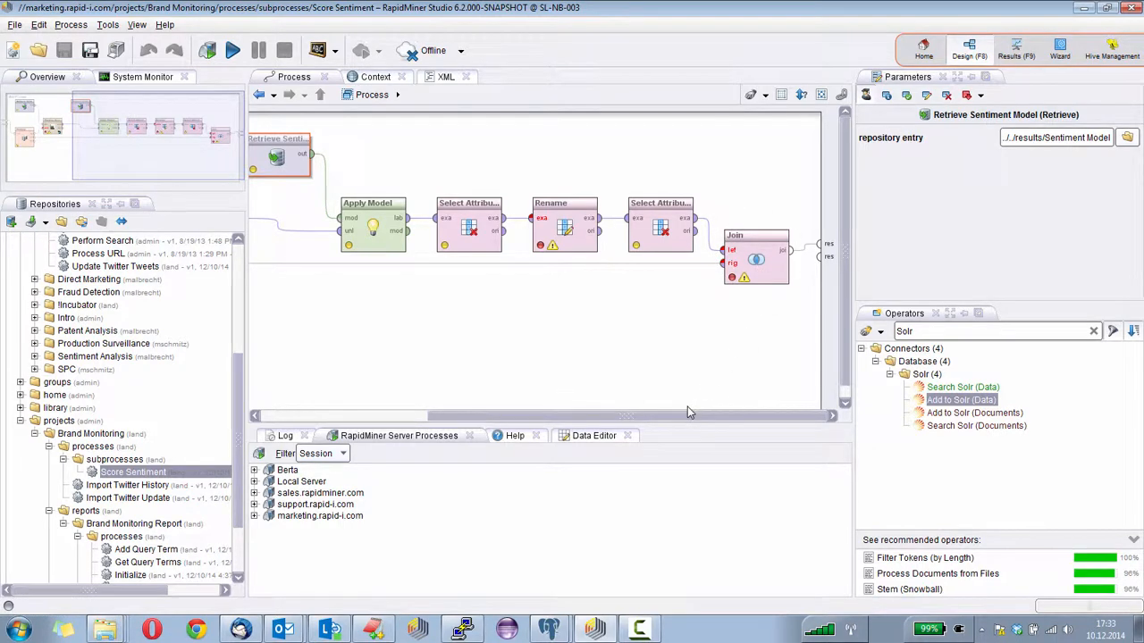
mouse_move(813, 254)
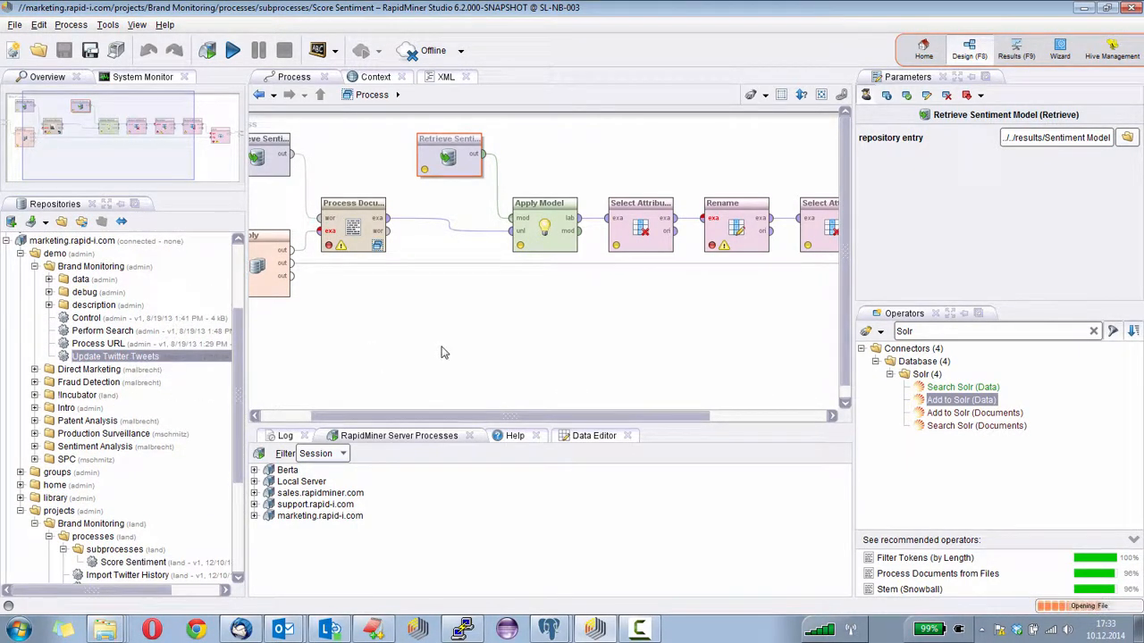
Reopen Update Twitter Tweets and place Execute Score Sentiment between Search Twitter and Add to Solr
double_click(114, 356)
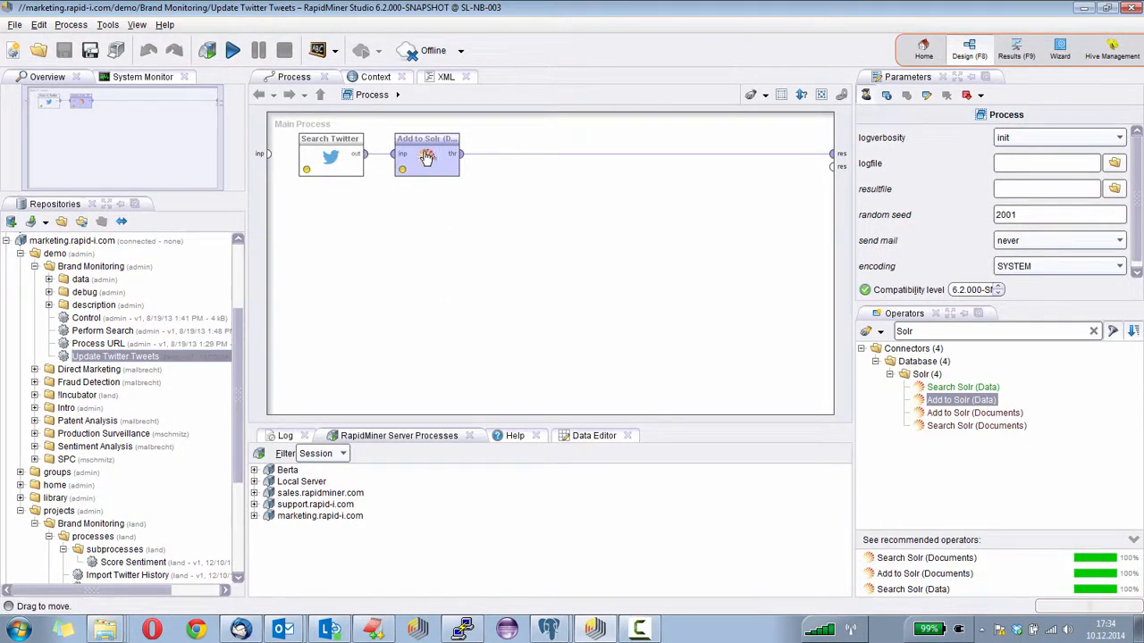
left_click_drag(425, 154, 619, 154)
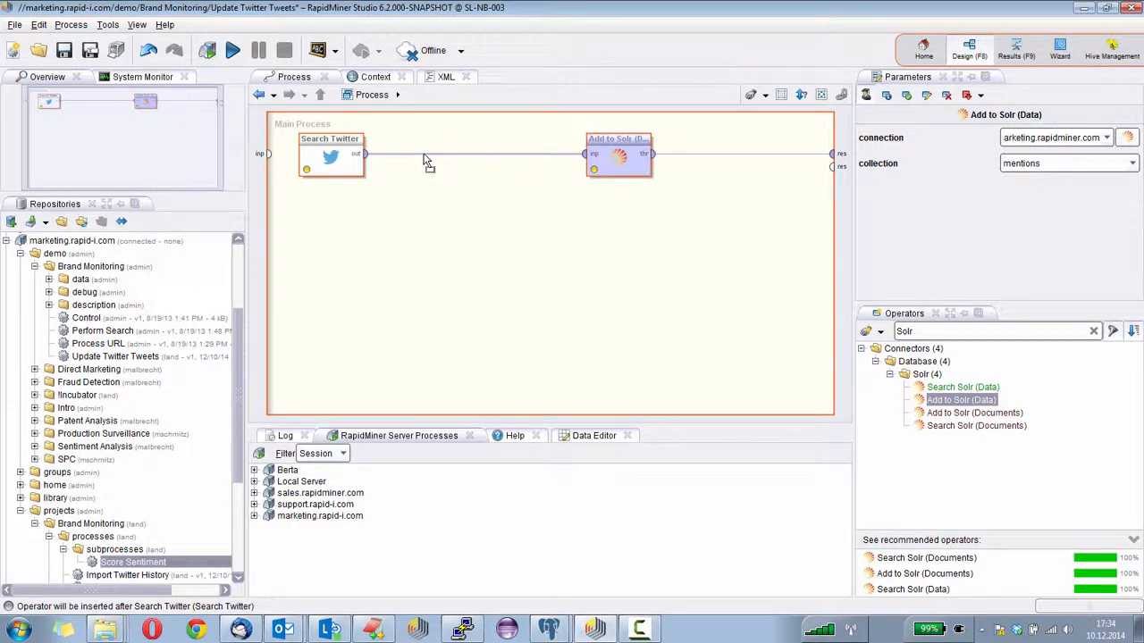
mouse_move(433, 150)
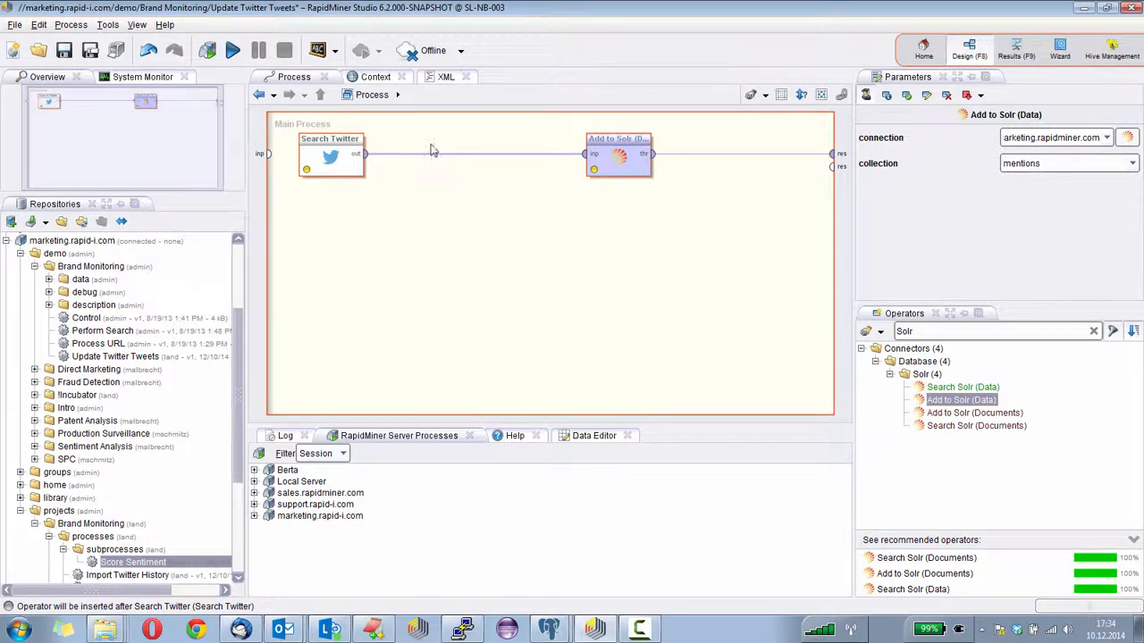
mouse_move(403, 154)
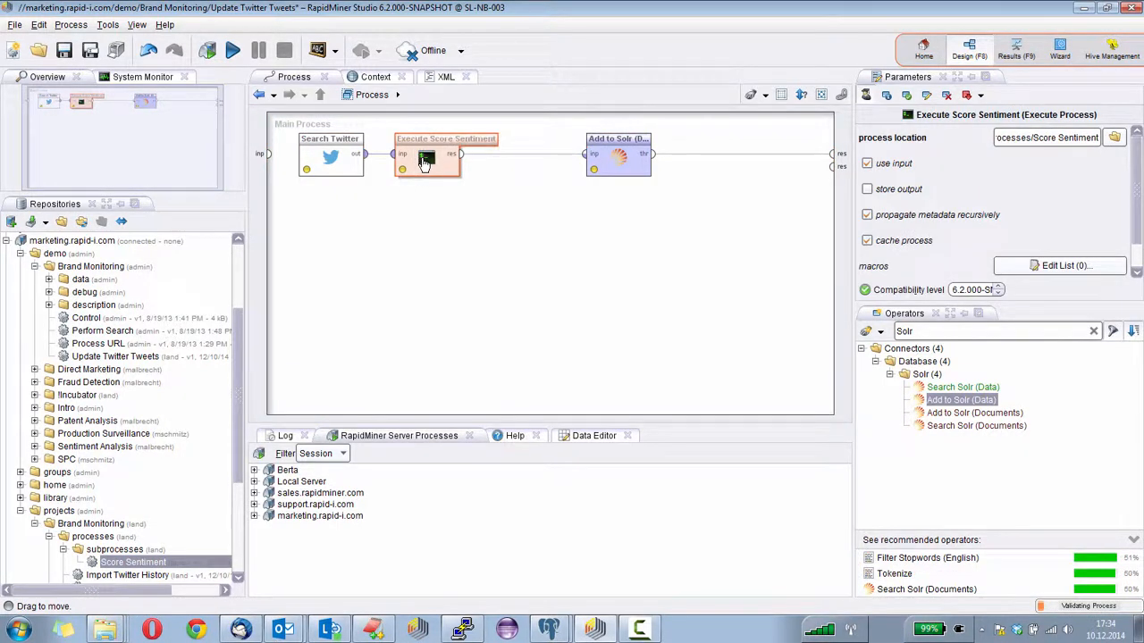
left_click_drag(427, 157, 427, 221)
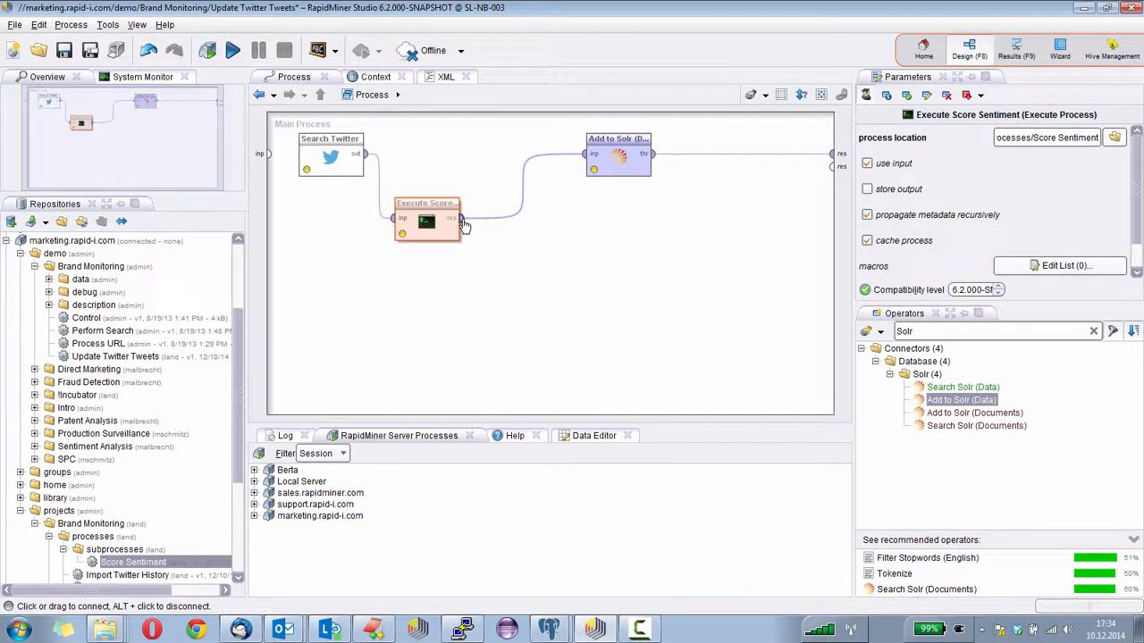
left_click_drag(427, 218, 522, 154)
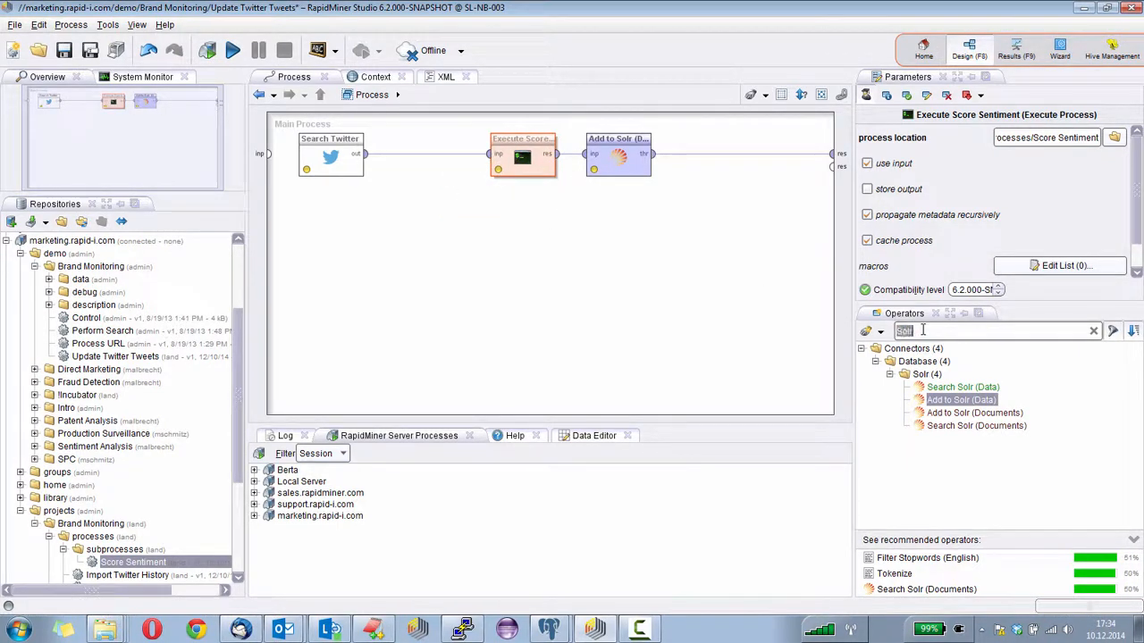
type("Nominal to")
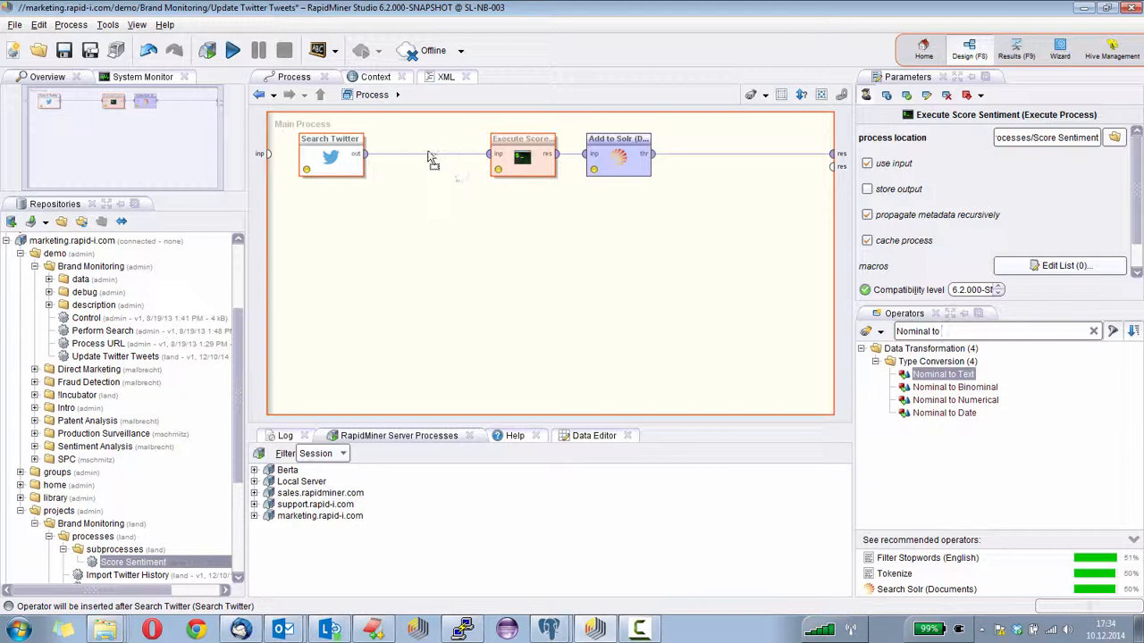
Insert Nominal to Text after Search Twitter converting the Text attribute, and run the process
left_click_drag(943, 374, 427, 159)
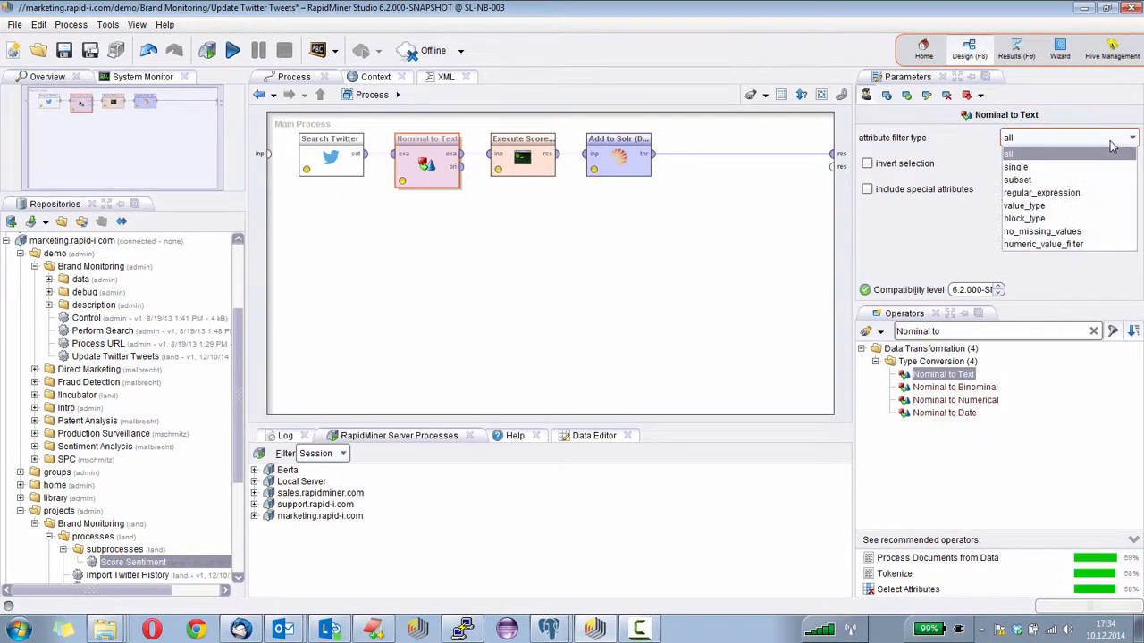
left_click(1015, 168)
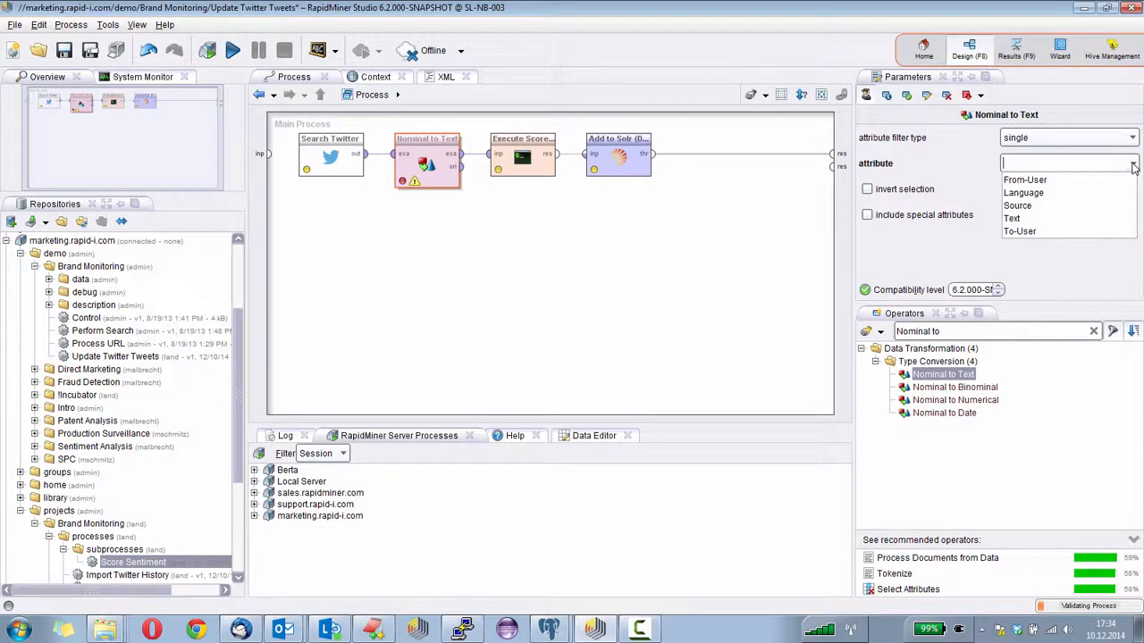
left_click(1012, 218)
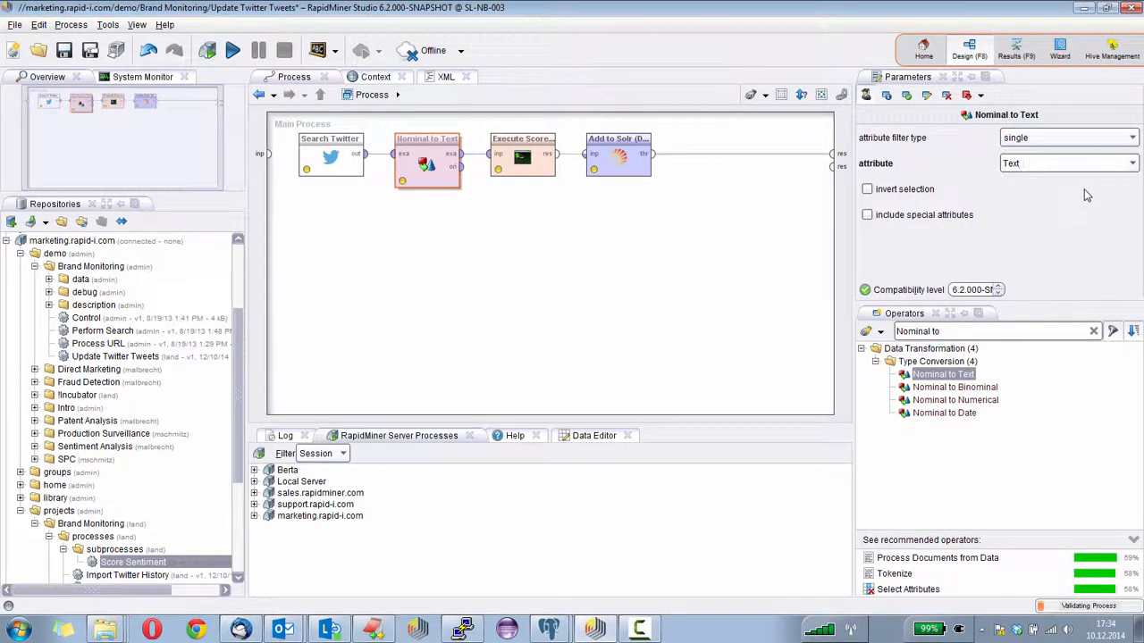
left_click(420, 206)
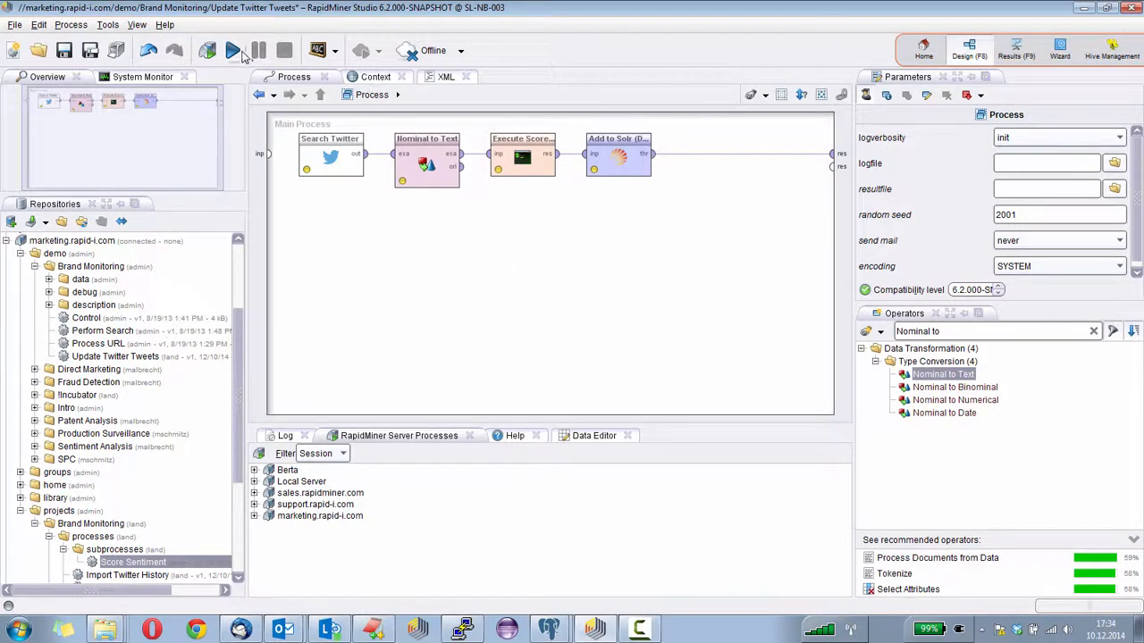
left_click(232, 50)
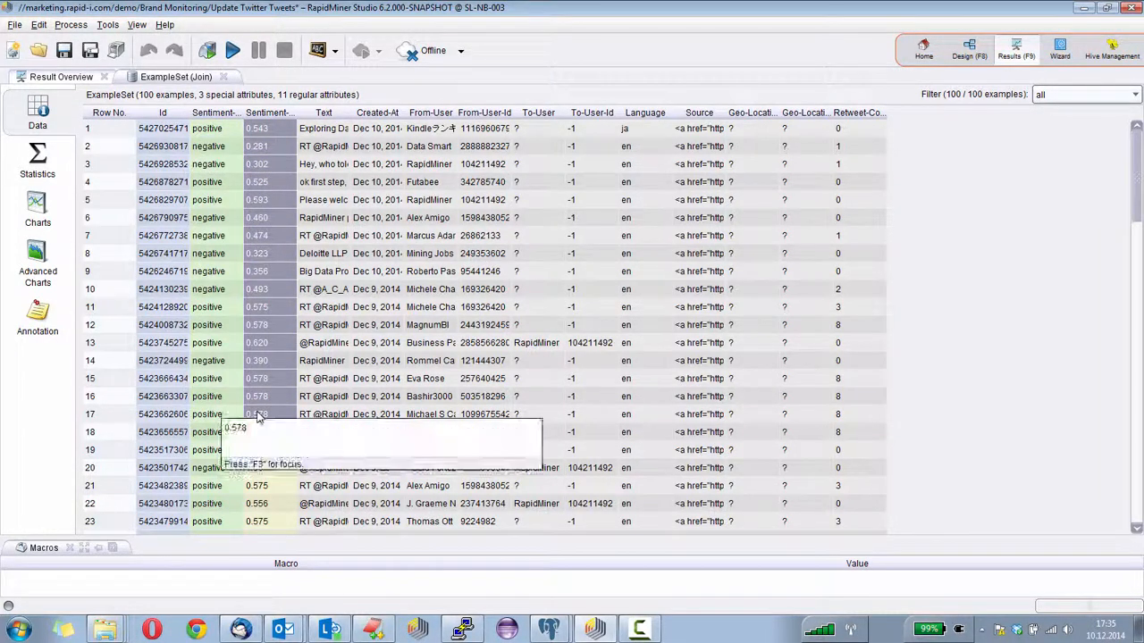
mouse_move(275, 361)
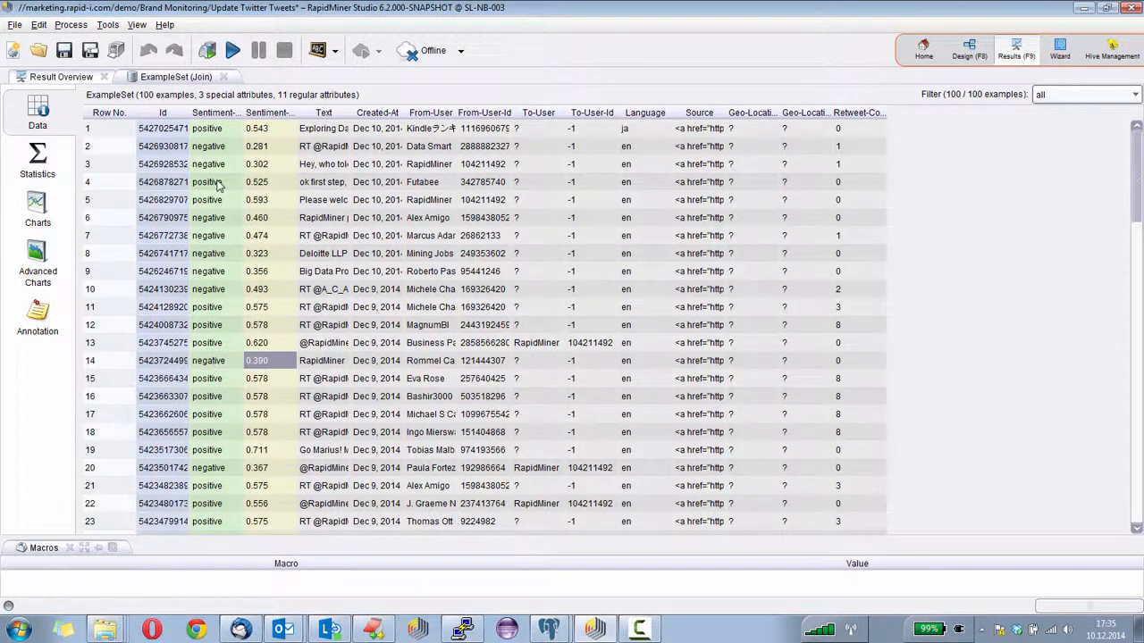
mouse_move(376, 290)
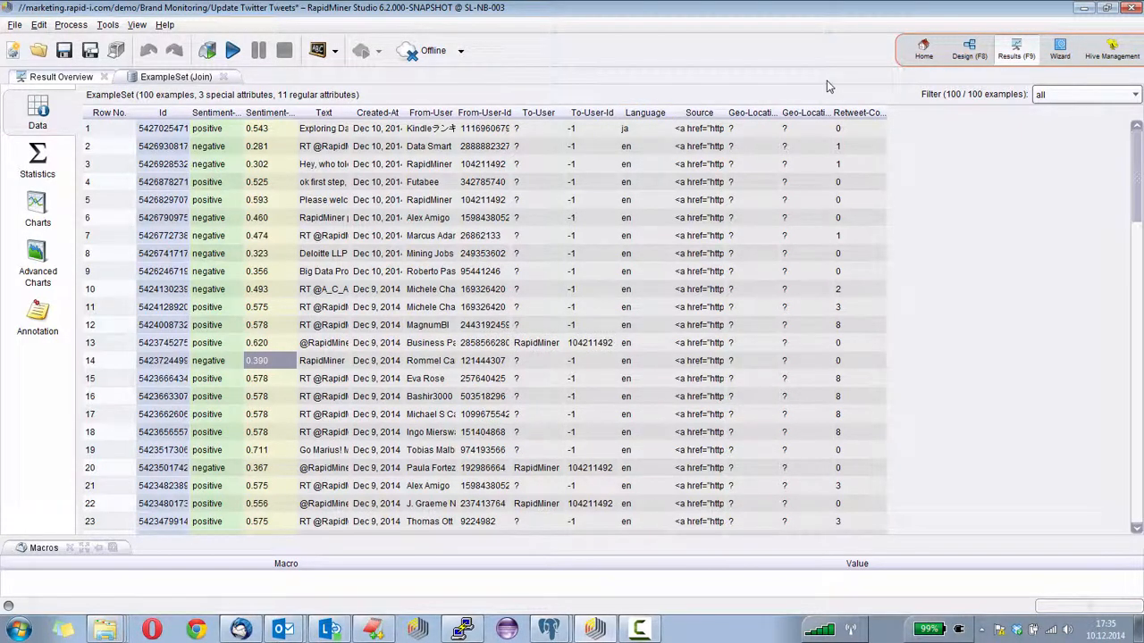
Return to the Design perspective of Update Twitter Tweets
left_click(968, 50)
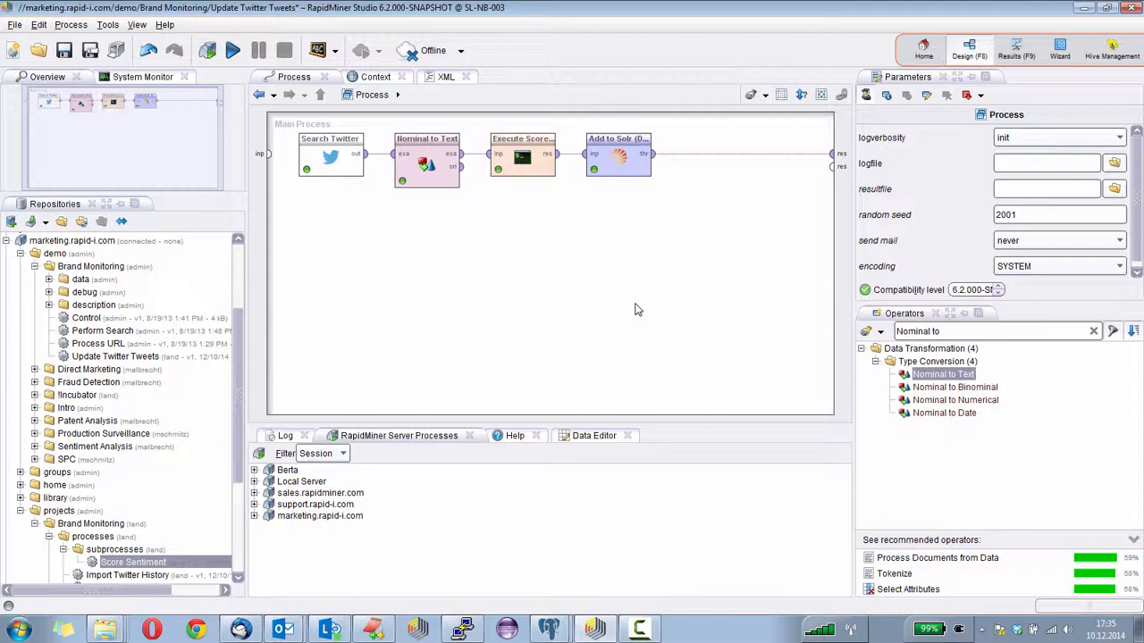
mouse_move(450, 268)
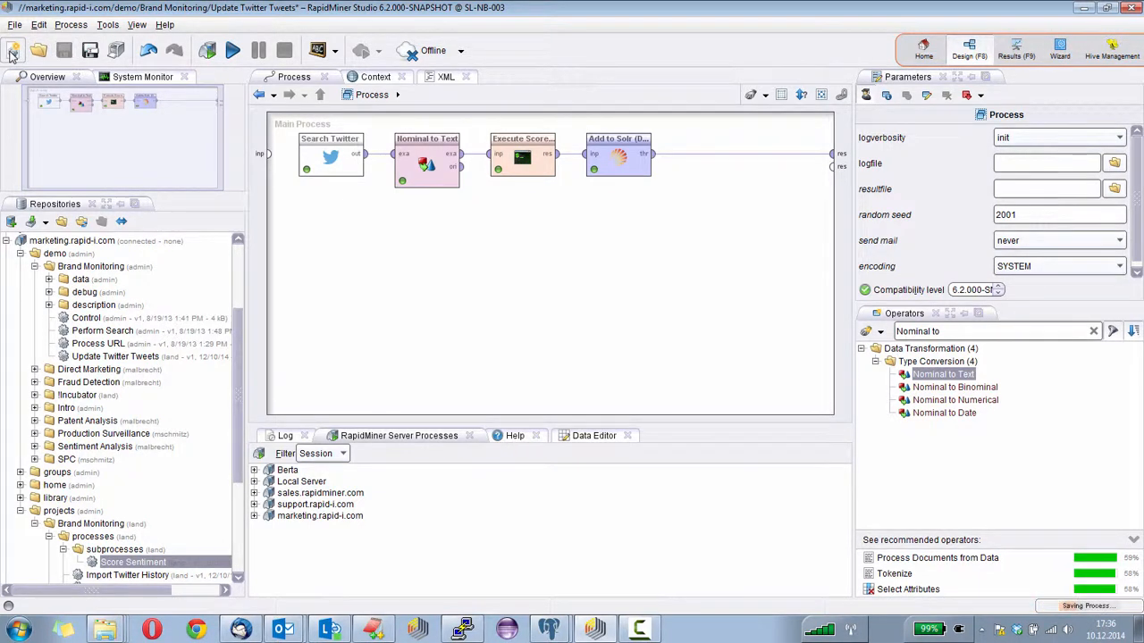
mouse_move(14, 51)
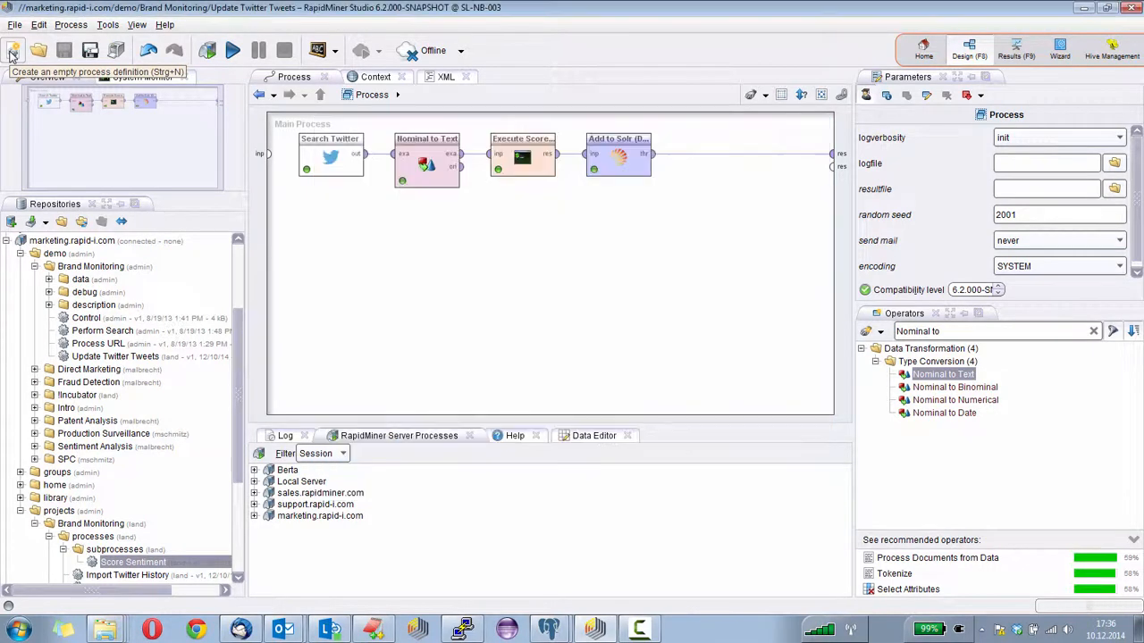
Start a new process with Search Solr (Data) on the marketing server's mentions collection
left_click(15, 50)
type("Search")
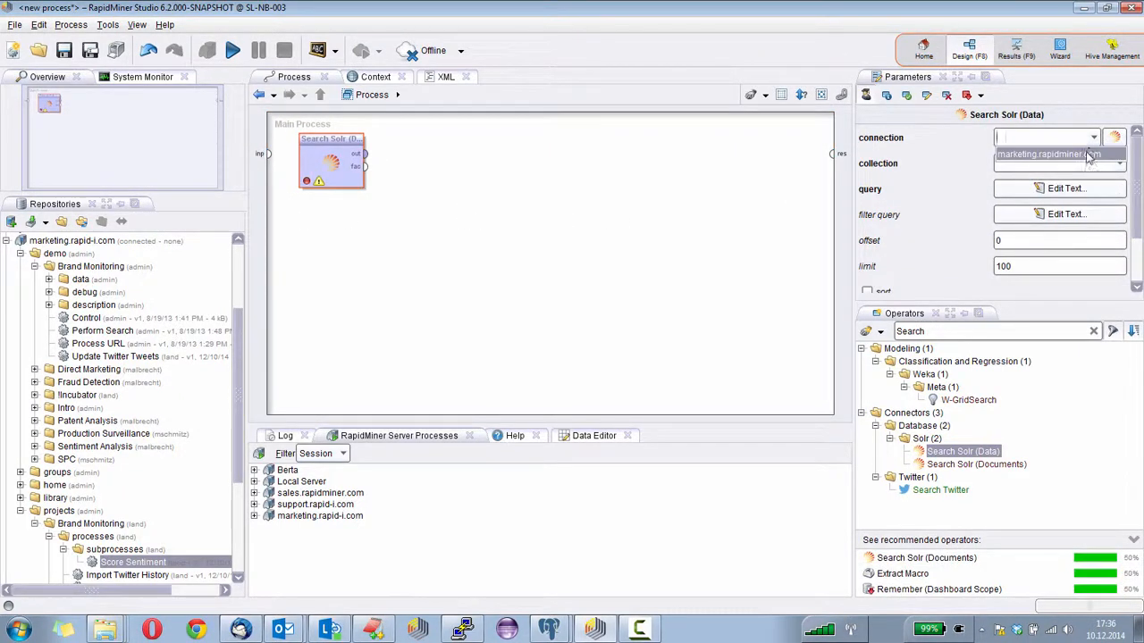
left_click(1047, 153)
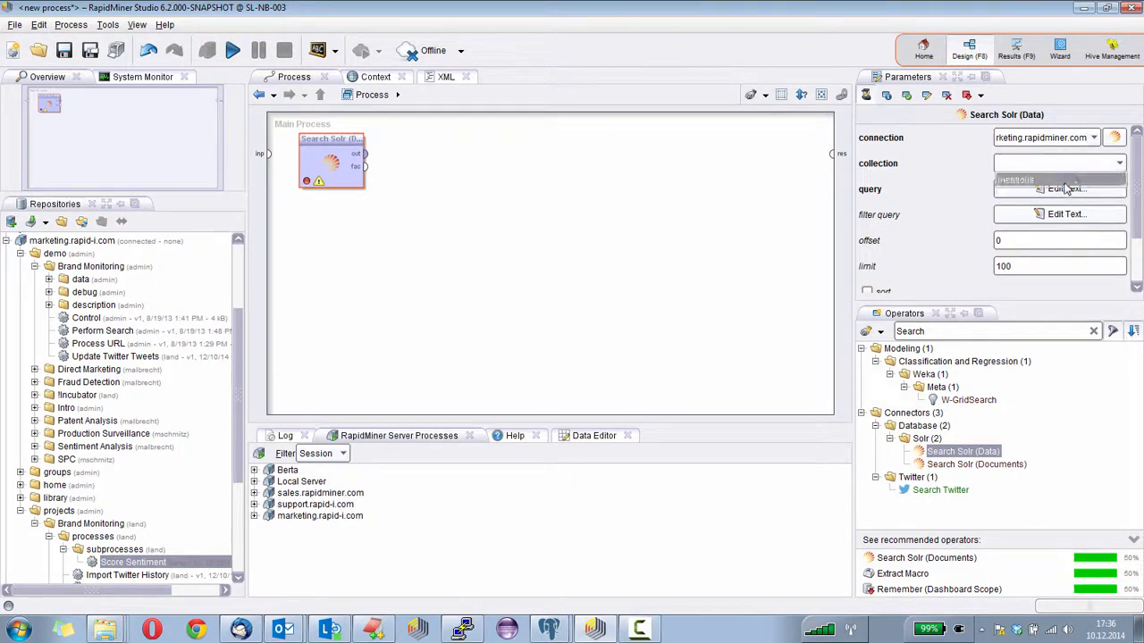
left_click(1058, 162)
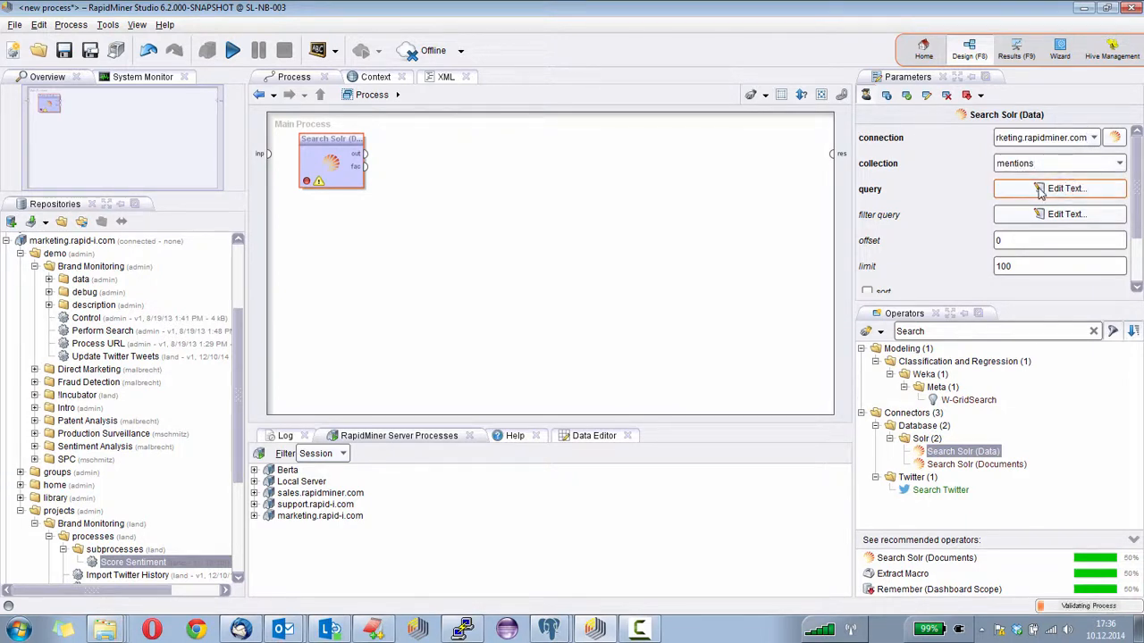
left_click(1057, 190)
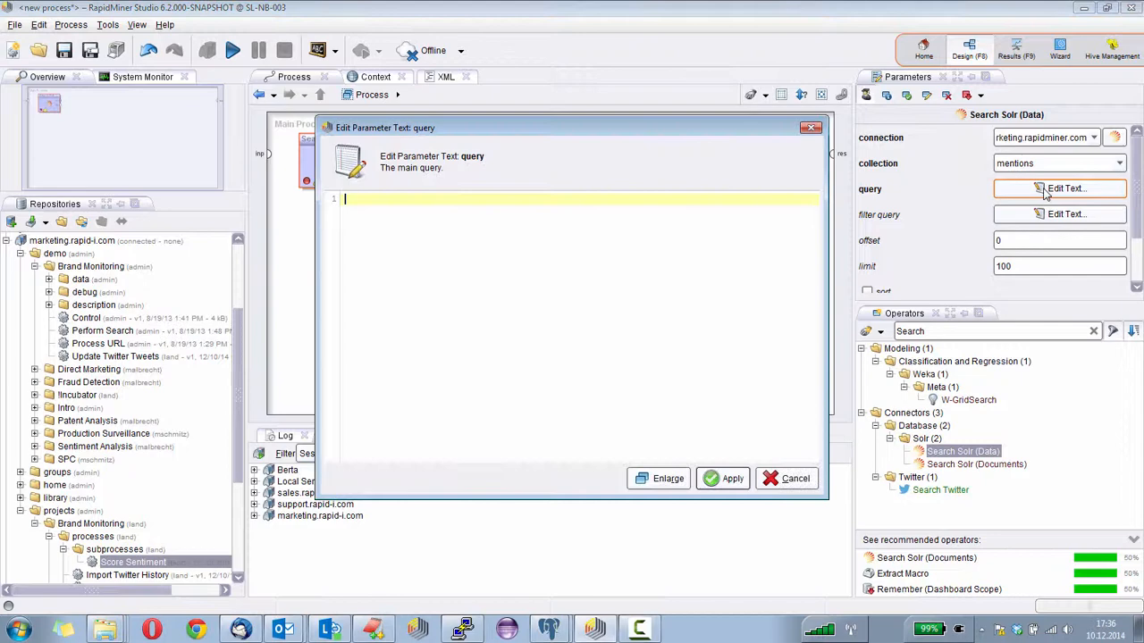
mouse_move(486, 243)
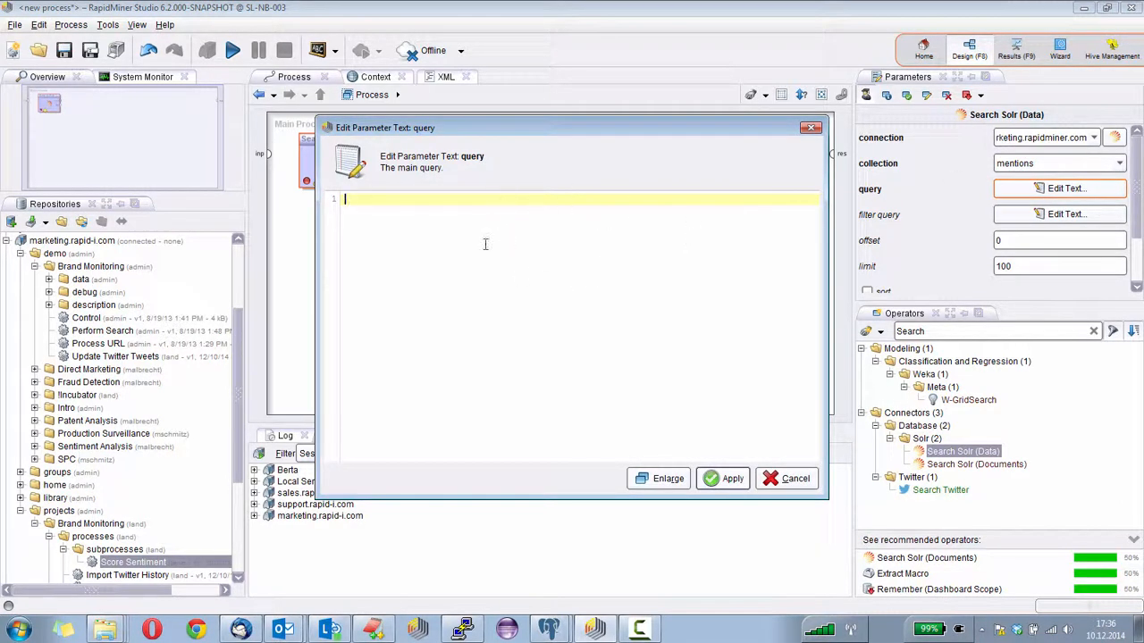
mouse_move(539, 202)
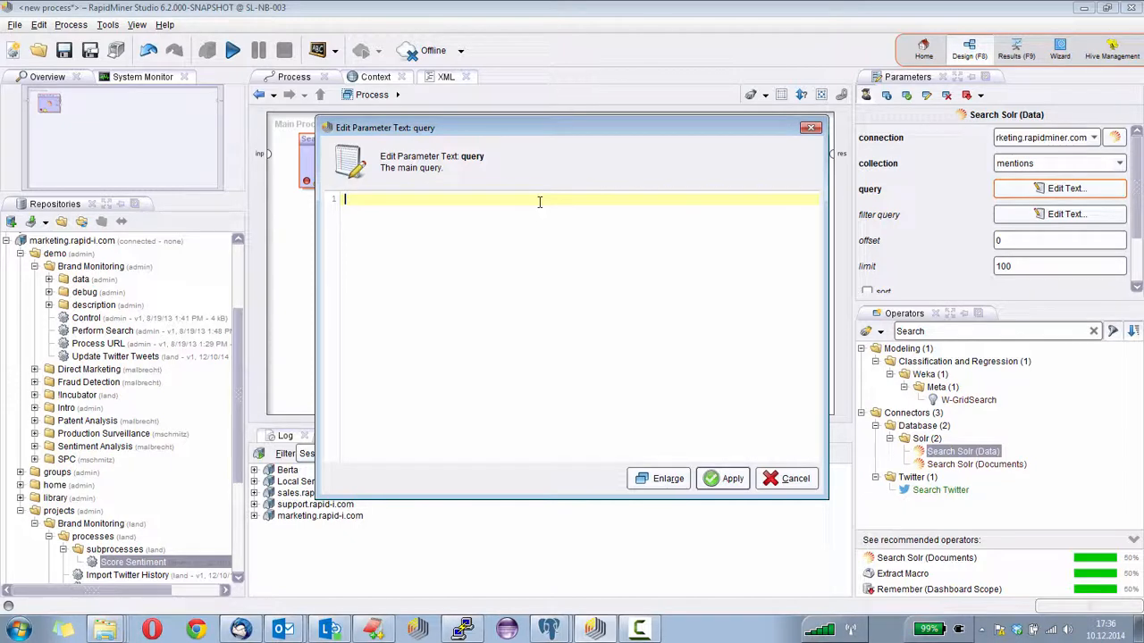
Enter text:Xmas as the Solr search query and apply it
type("text")
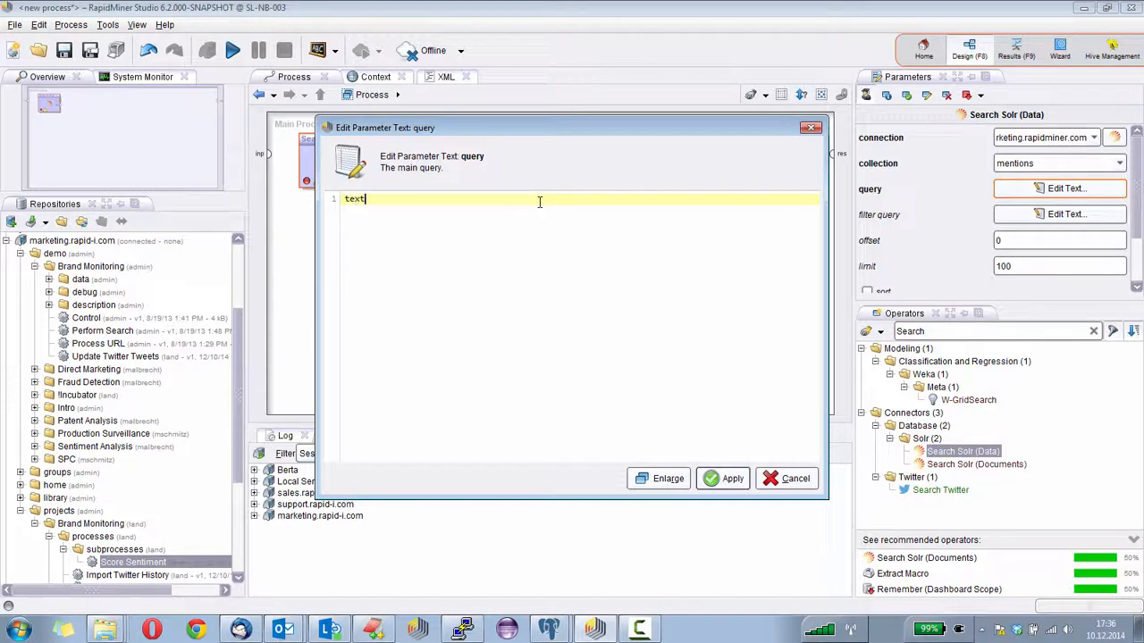
type(":")
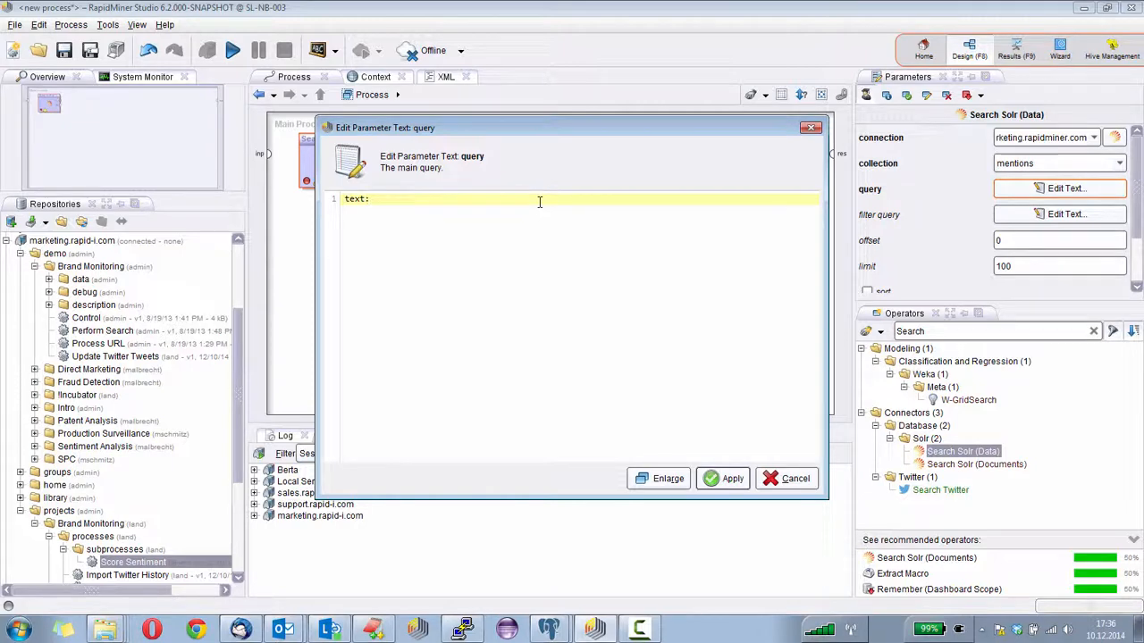
type("Xmas")
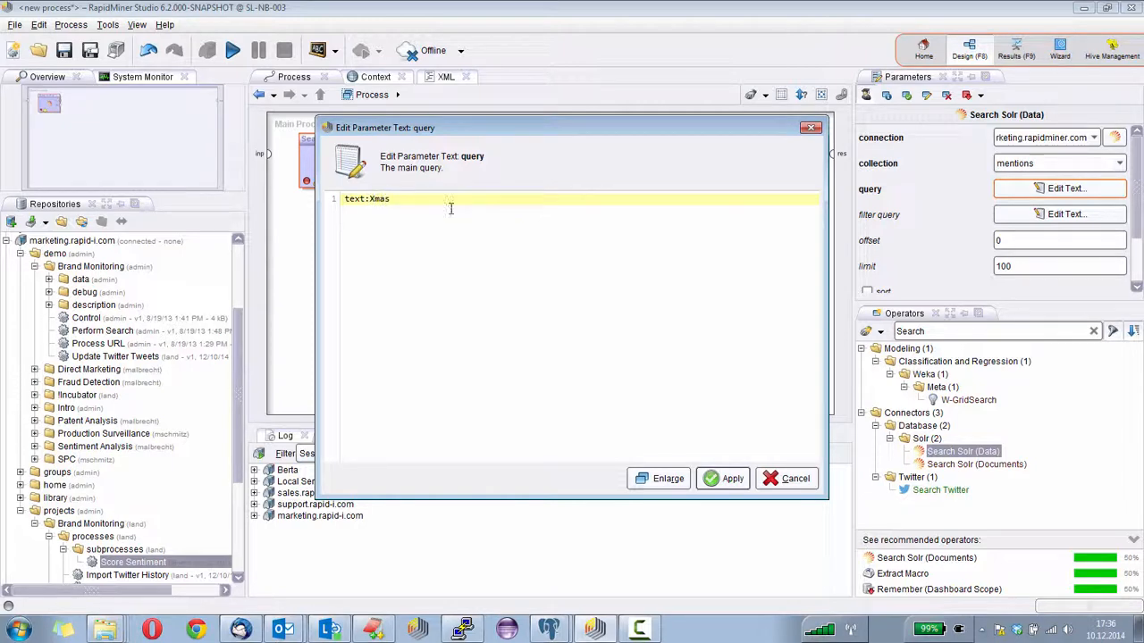
mouse_move(476, 217)
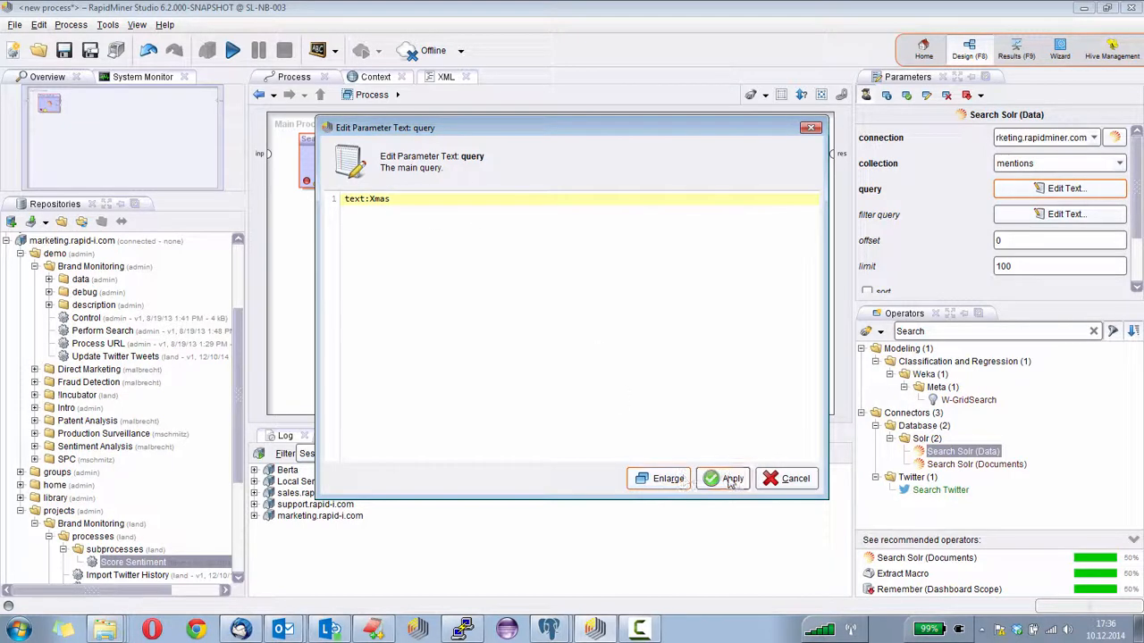
left_click(725, 479)
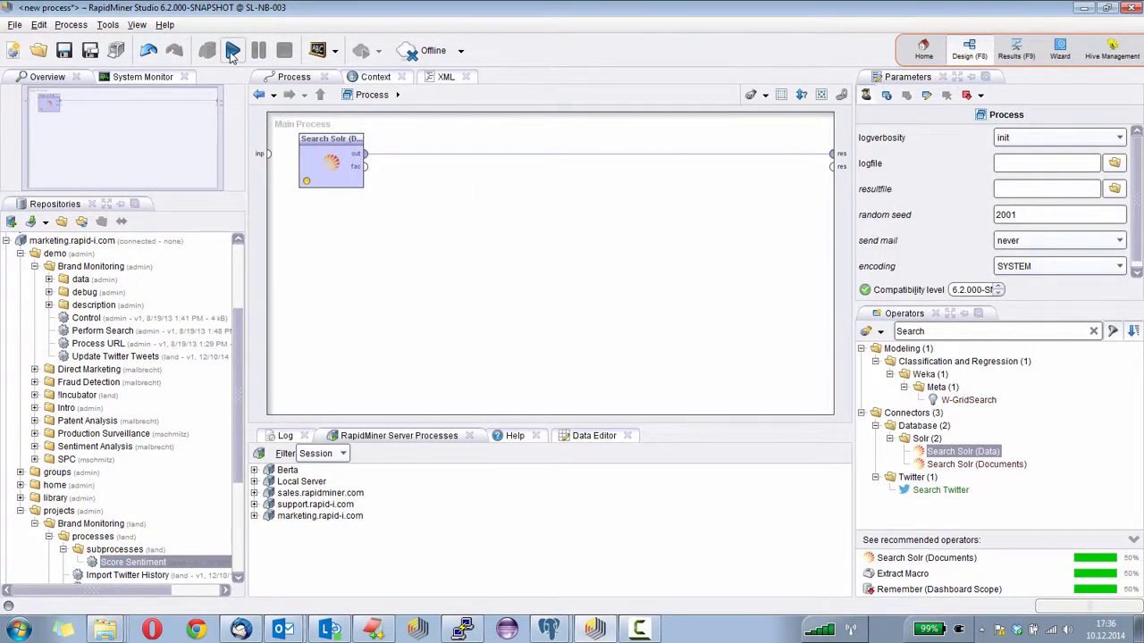
Run the Solr search to get the 26 Xmas tweets, then go back to Design
left_click(232, 50)
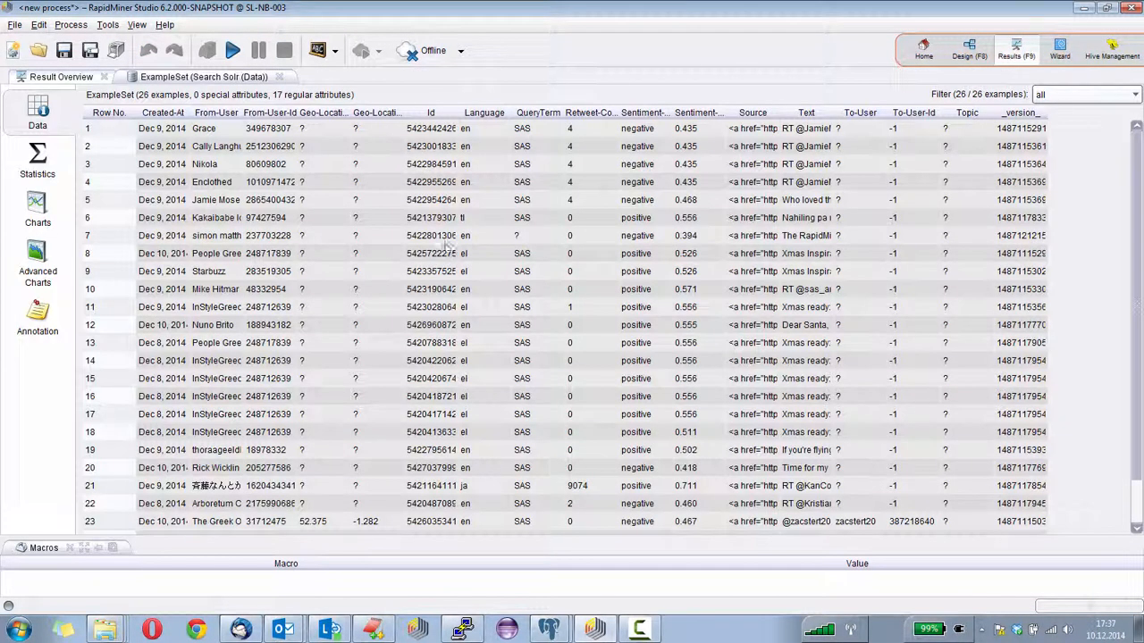
mouse_move(447, 222)
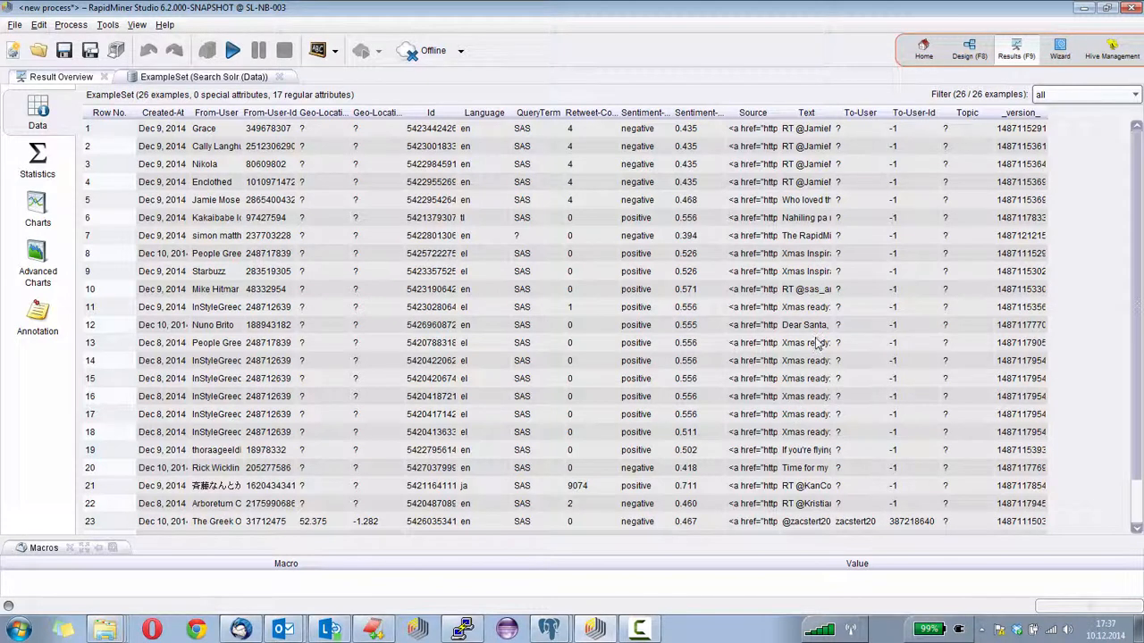
mouse_move(926, 177)
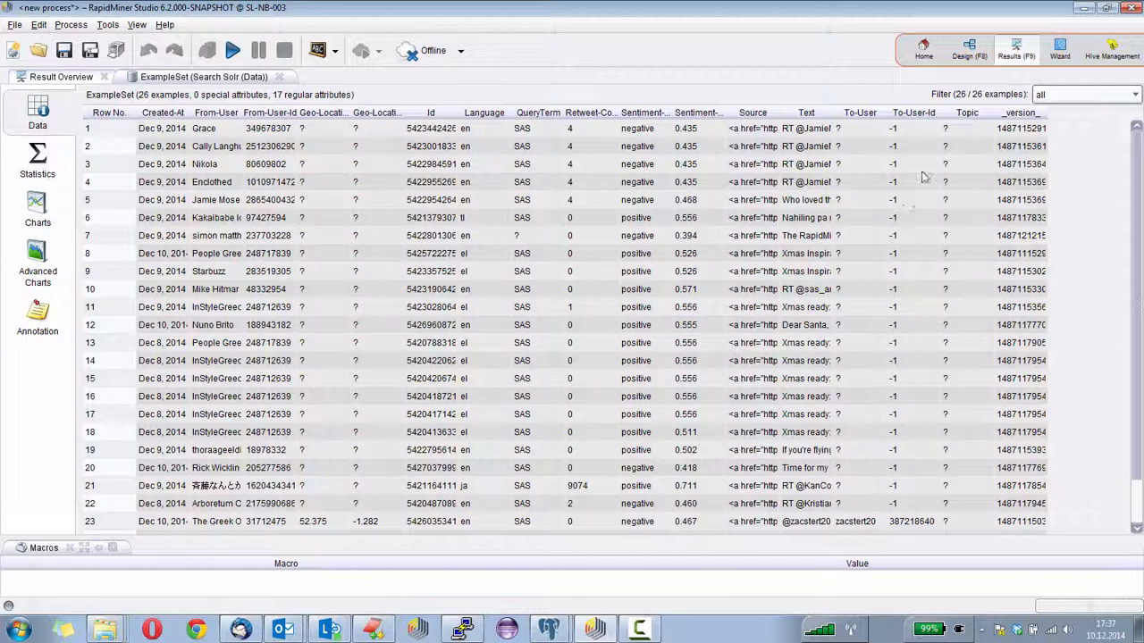
left_click(969, 50)
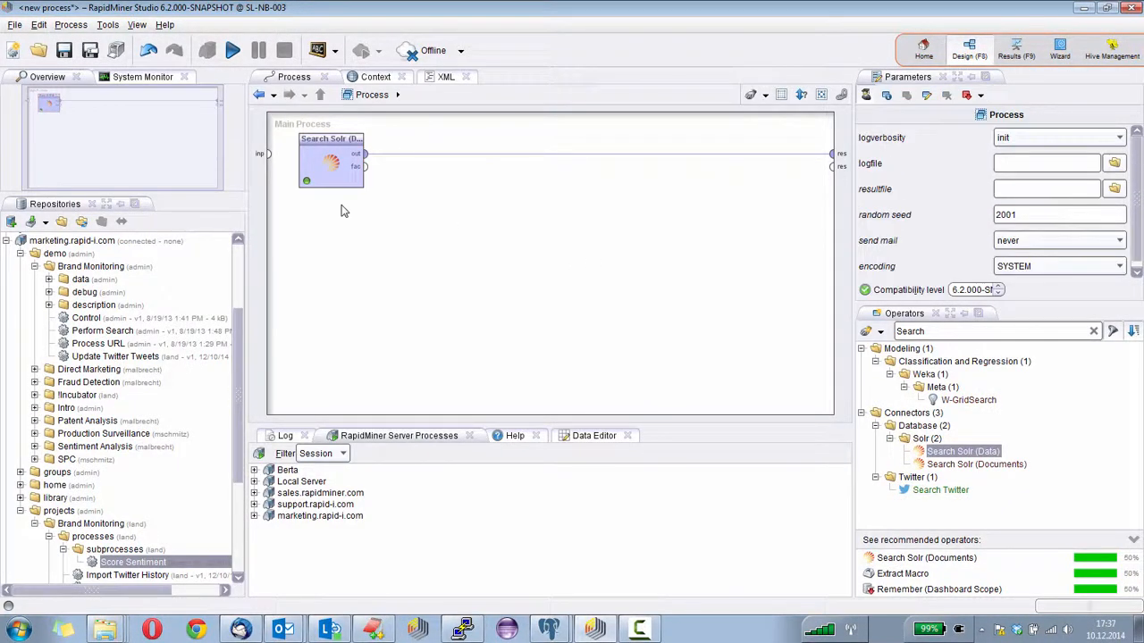
mouse_move(337, 179)
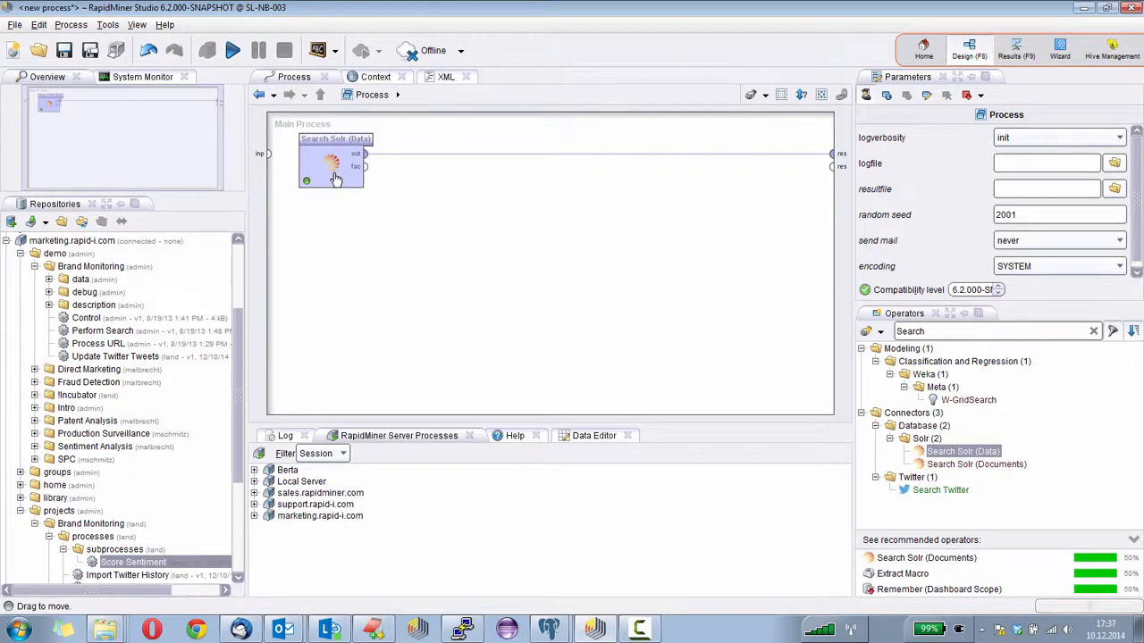
Enable faceted search on Search Solr (Data) and open its categorical facets list
left_click(330, 160)
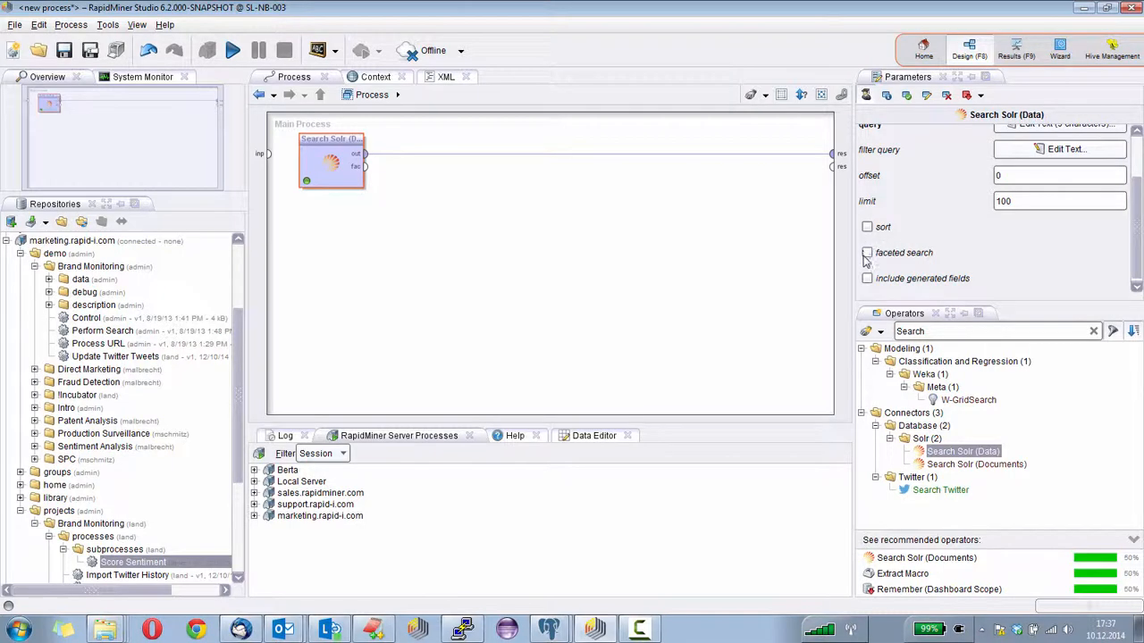
left_click(865, 253)
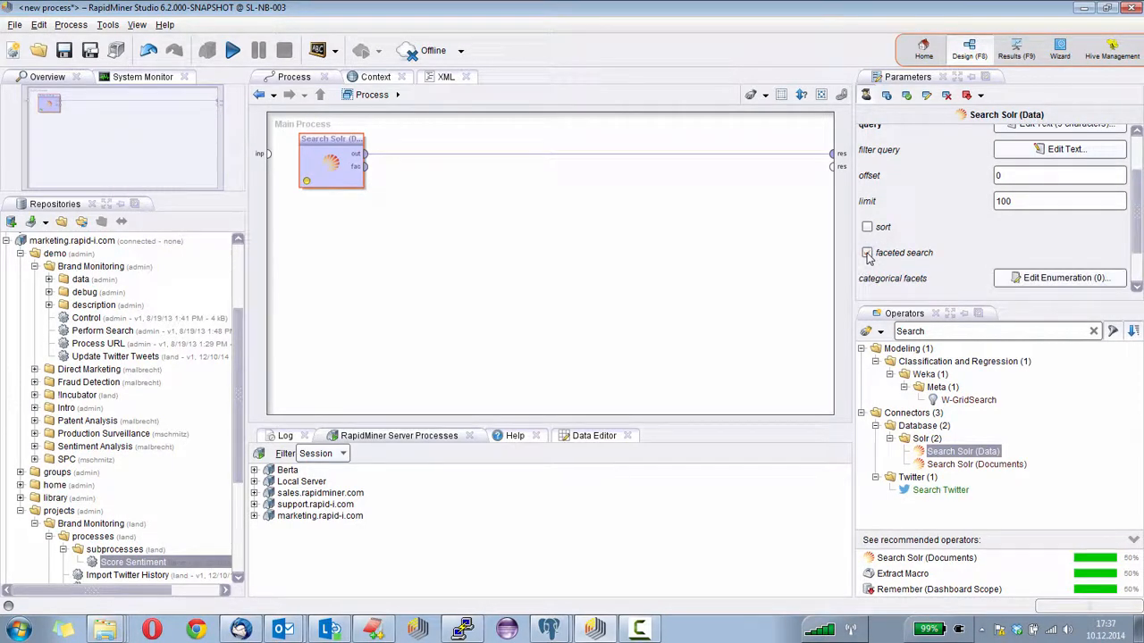
left_click(865, 252)
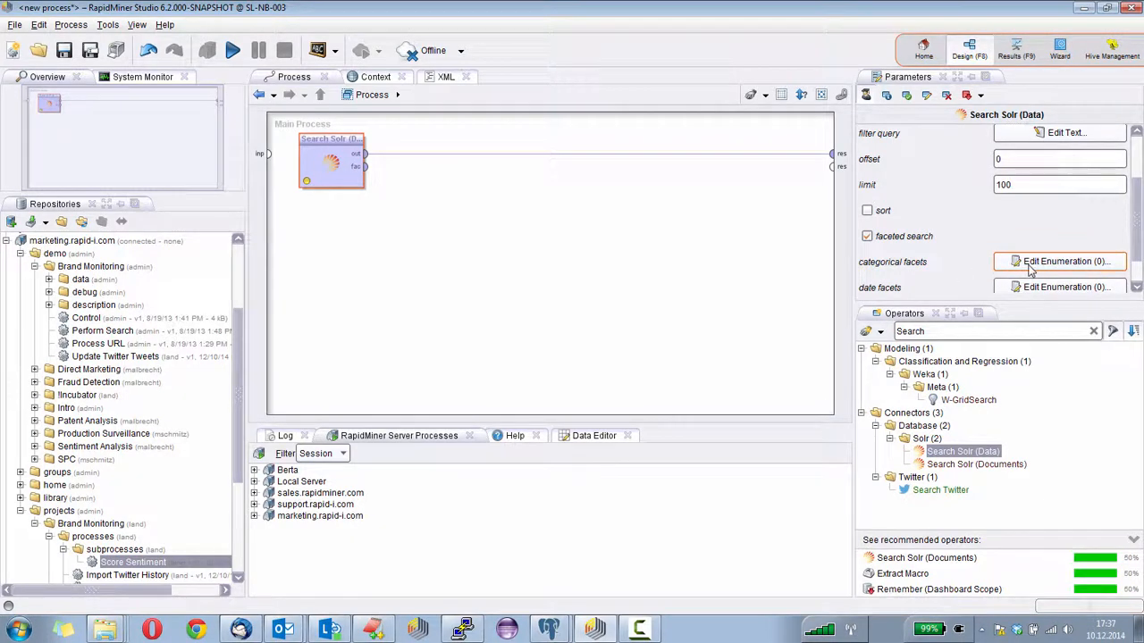
mouse_move(1057, 261)
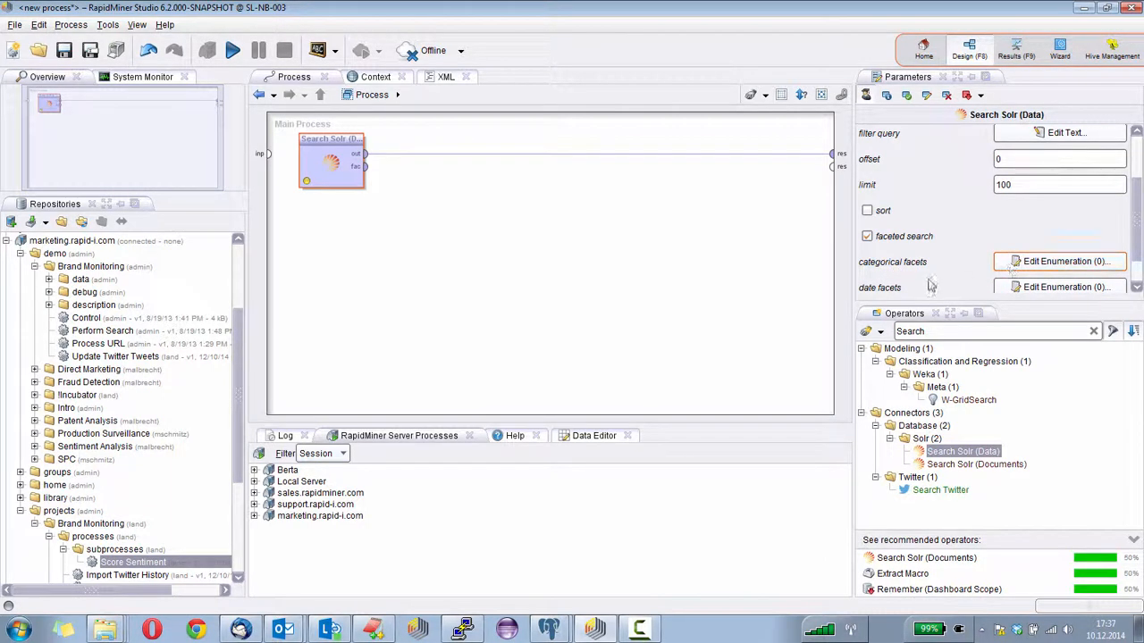
left_click(1058, 261)
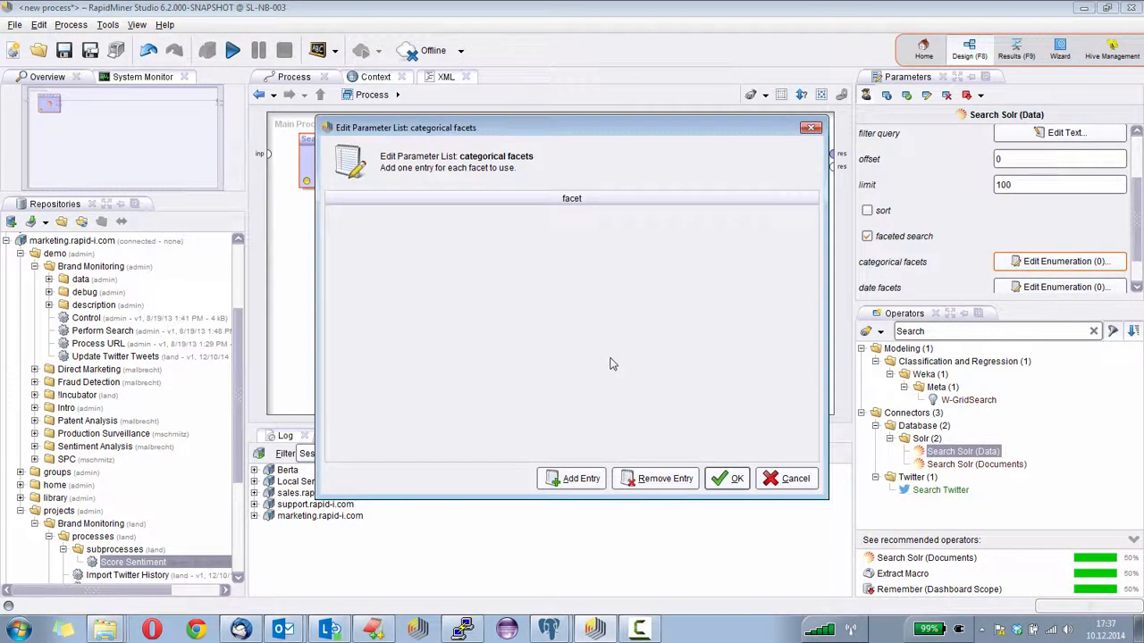
Add Sentiment-Crisp as the categorical facet and confirm the list
left_click(579, 479)
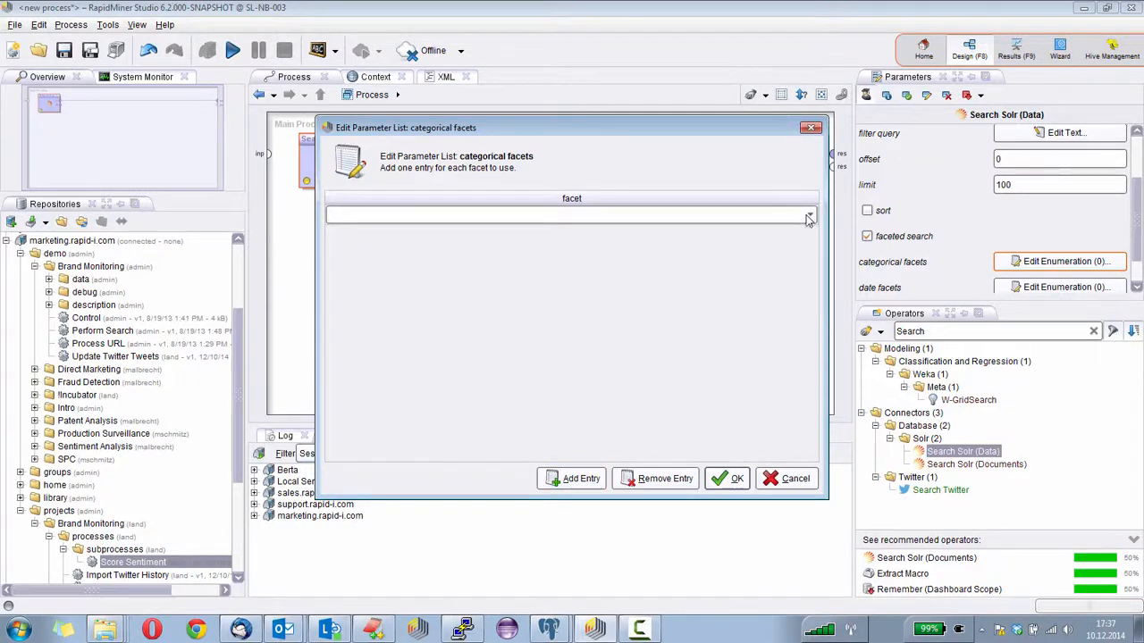
left_click(808, 215)
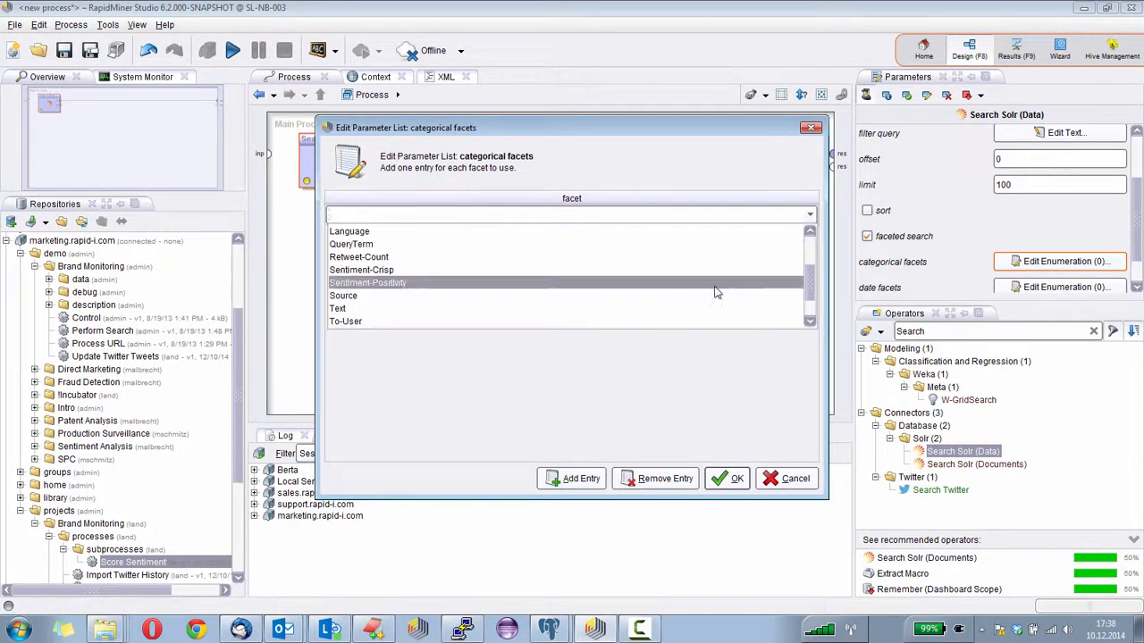
left_click(361, 268)
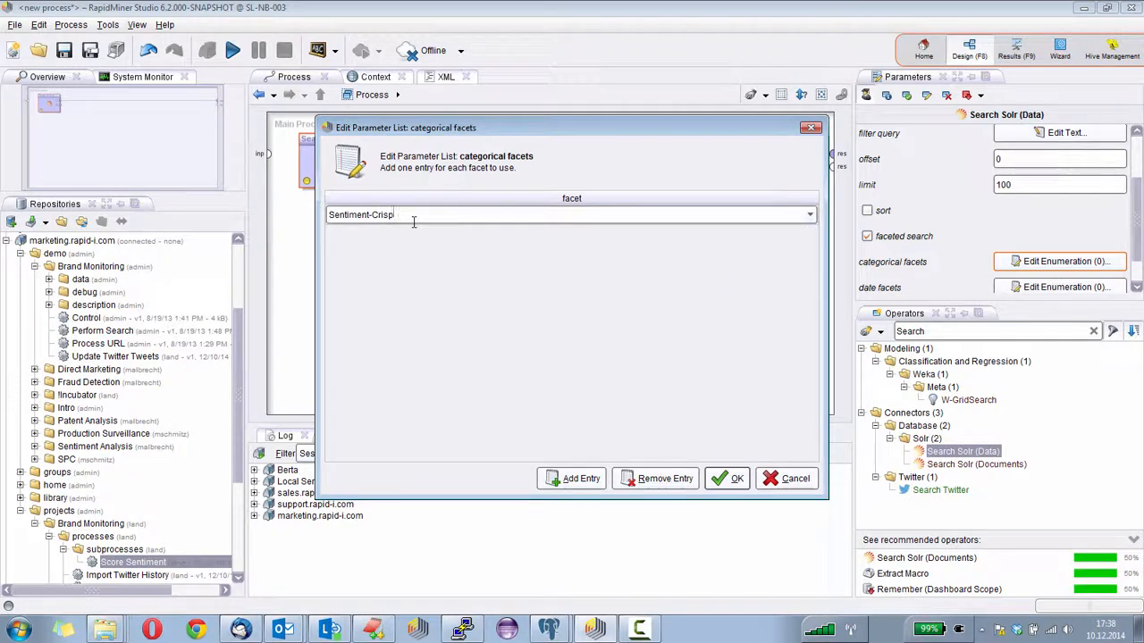
left_click(727, 479)
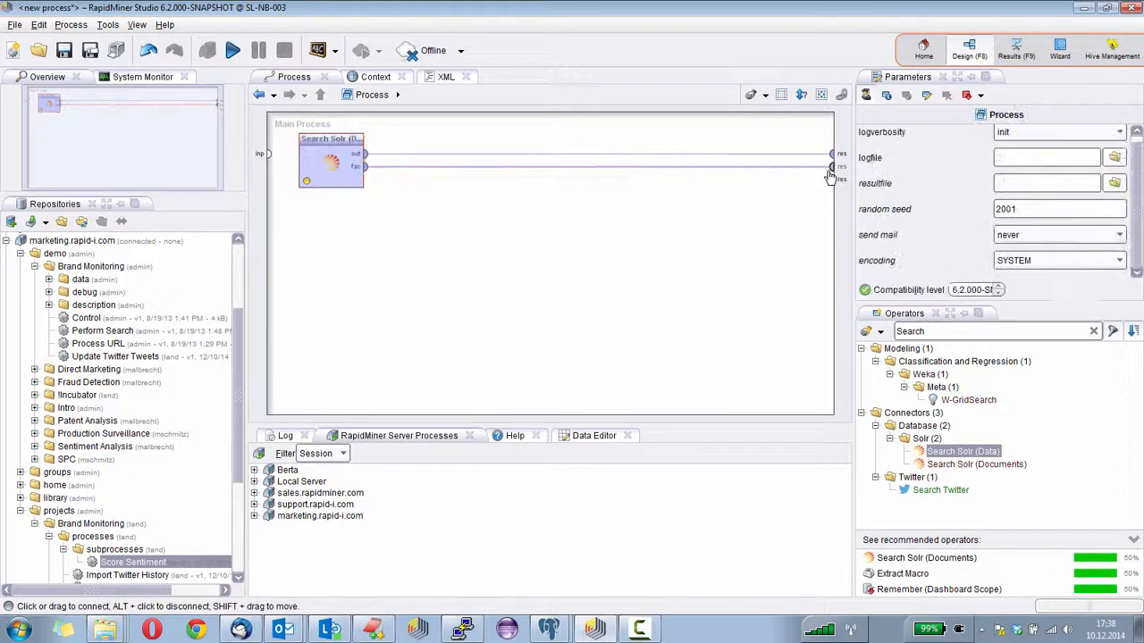
mouse_move(361, 154)
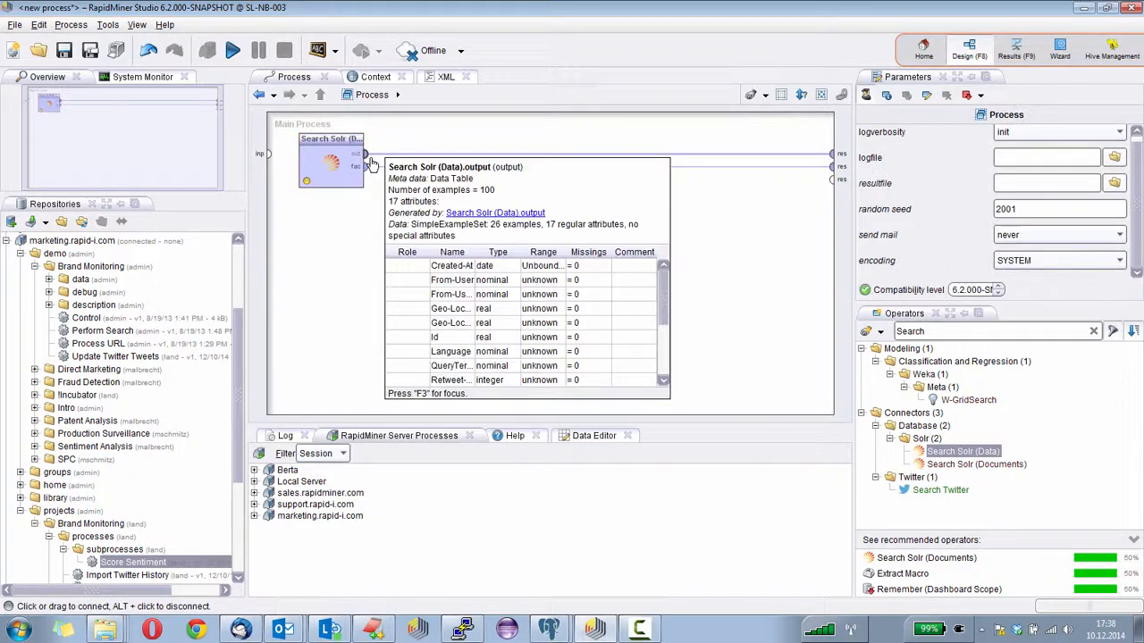
Run the faceted search, yielding 16 positive and 10 negative Sentiment-Crisp counts
left_click(333, 161)
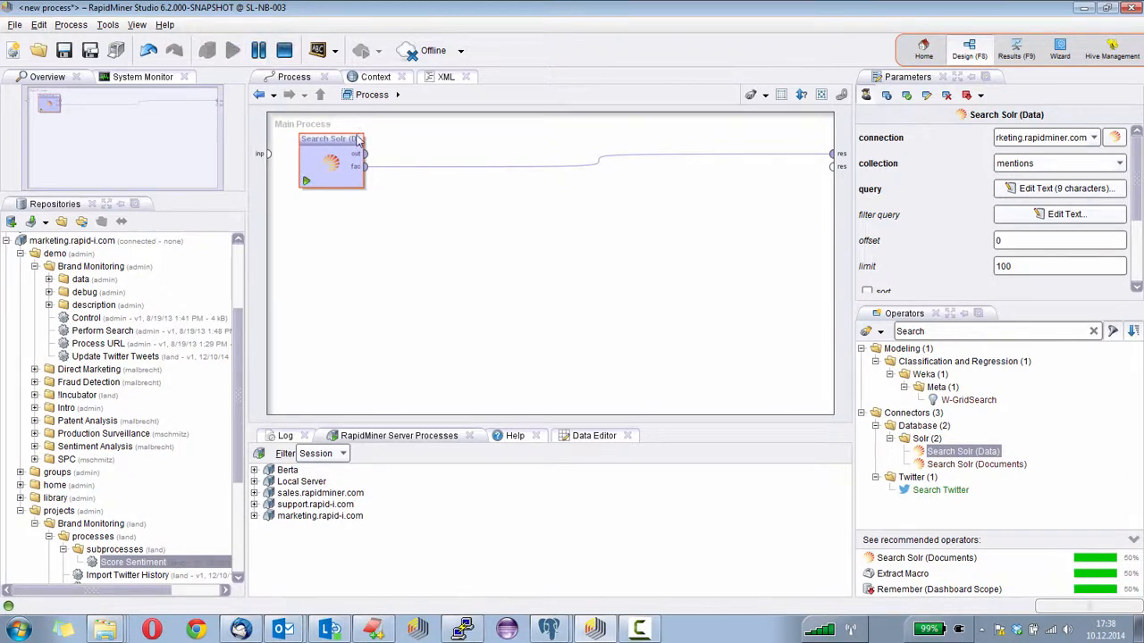
left_click(233, 50)
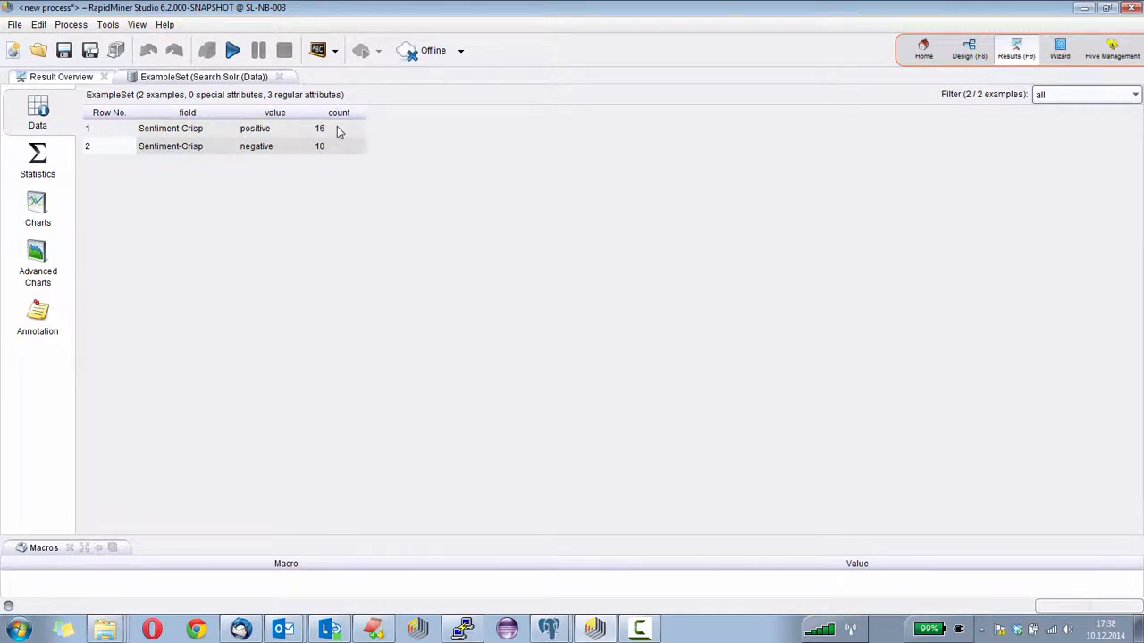
Inspect the facet ExampleSet (16 positive, 10 negative) and return to the Design view
left_click(338, 128)
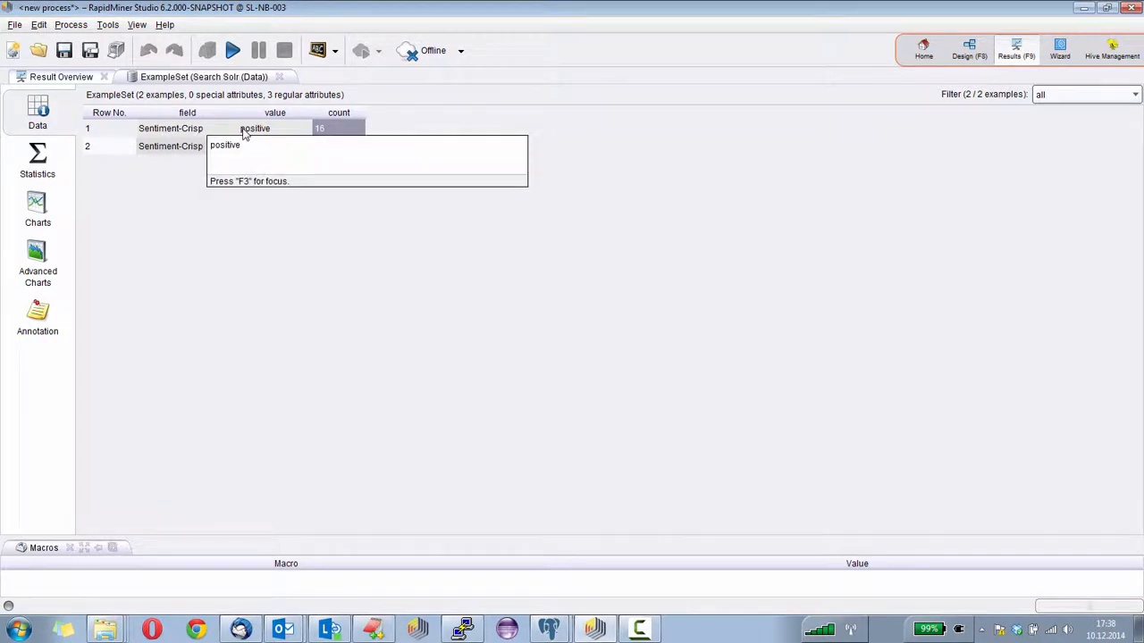
mouse_move(232, 150)
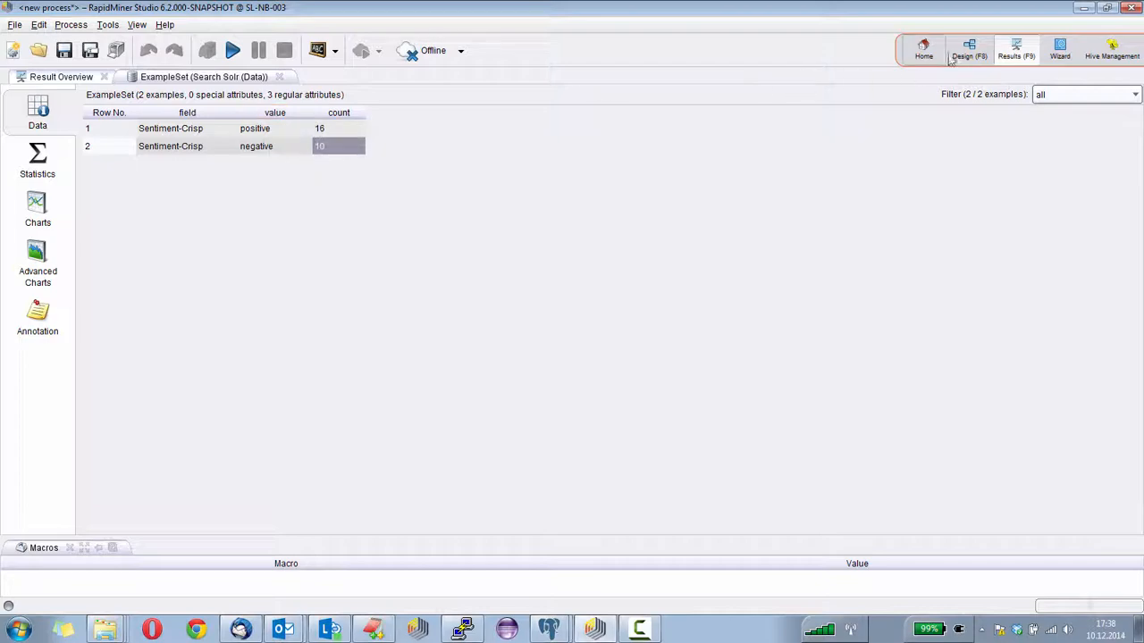
left_click(969, 50)
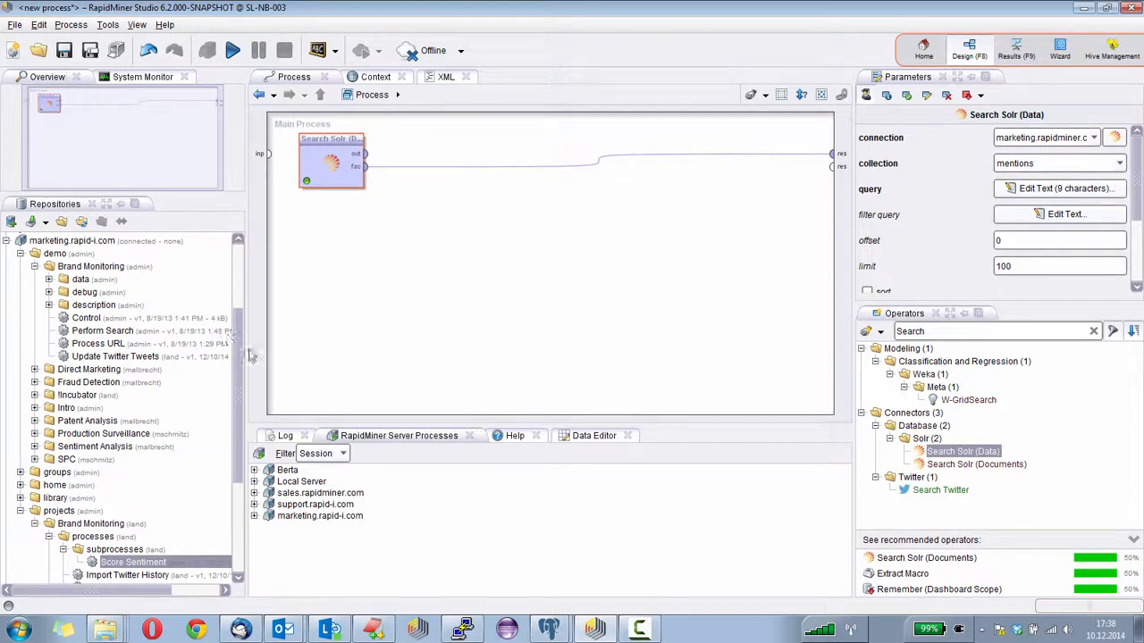
Store the process as 'Search Solr' in the Brand Monitoring repository folder
scroll("down", 3)
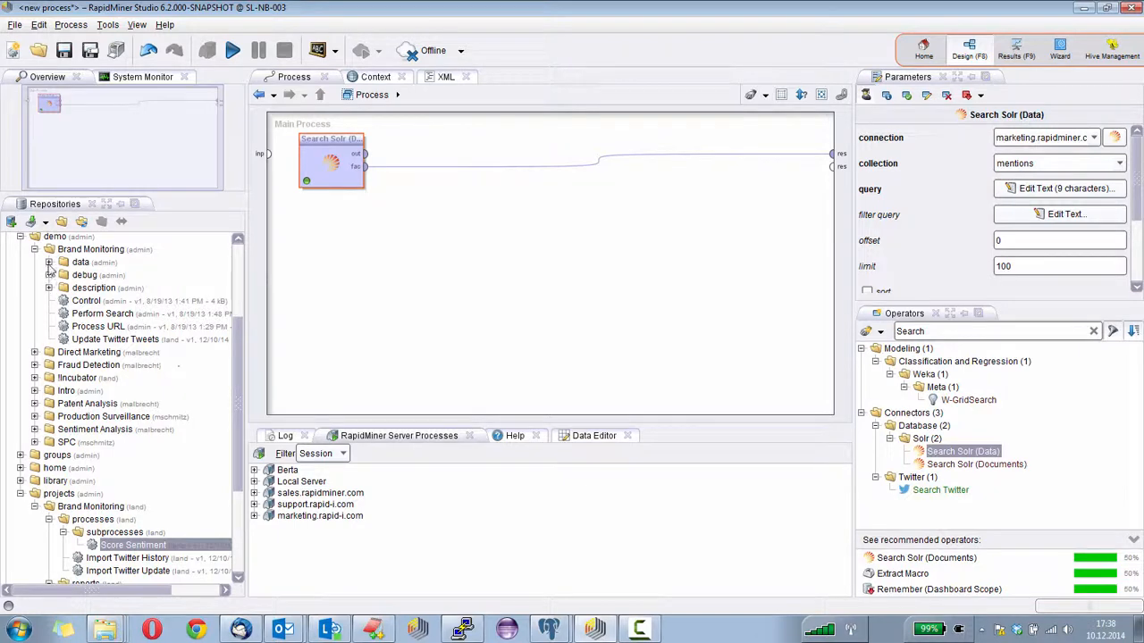
right_click(89, 250)
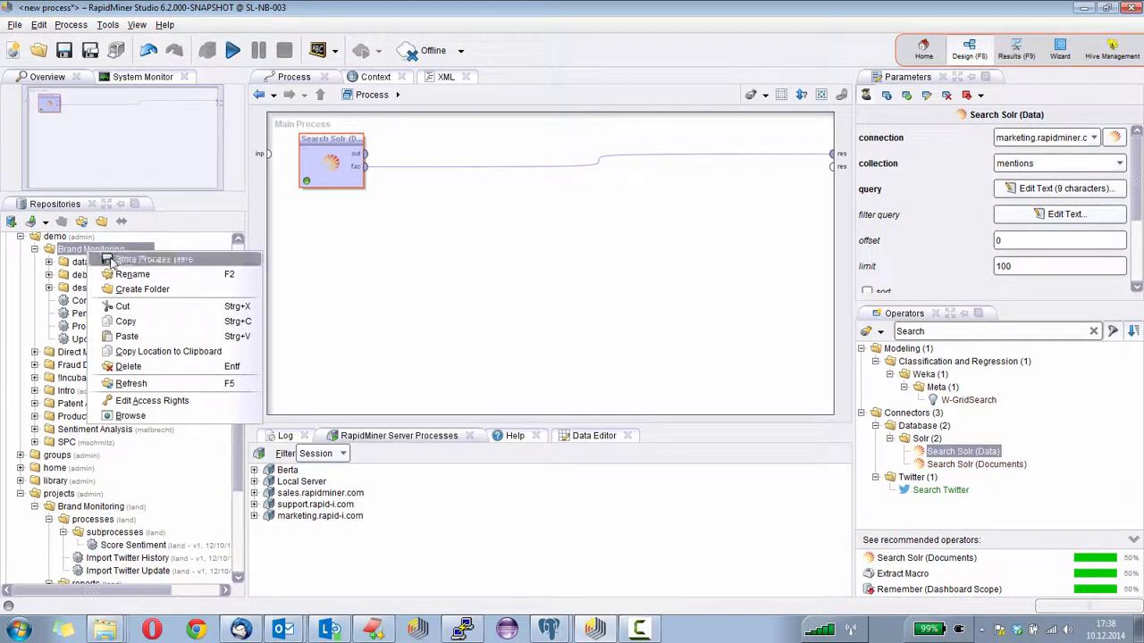
left_click(154, 259)
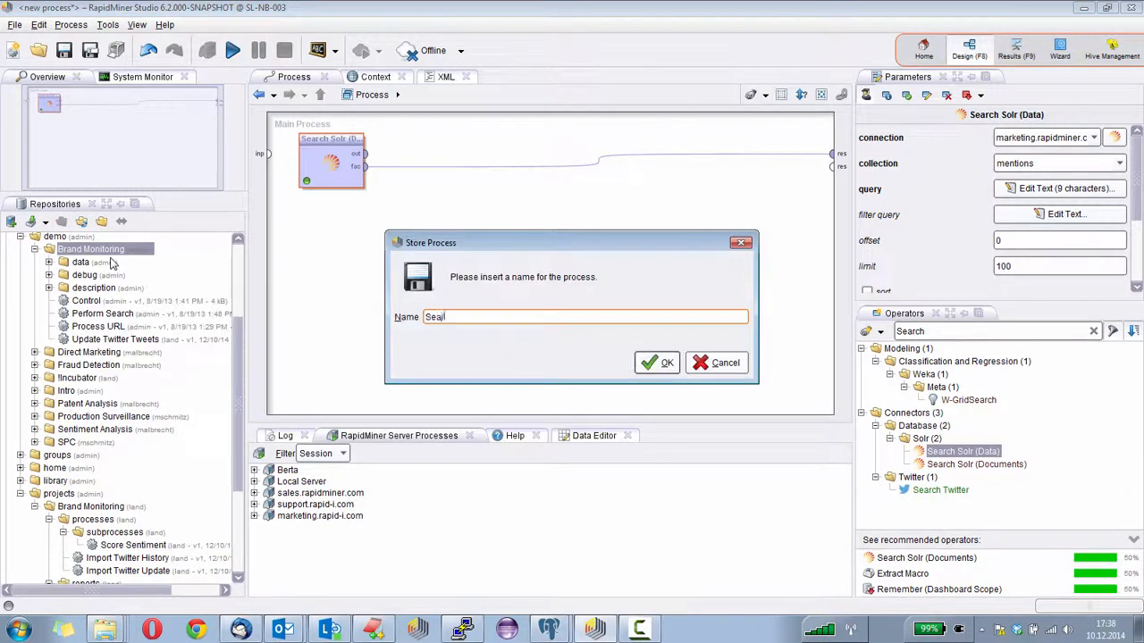
type("Search")
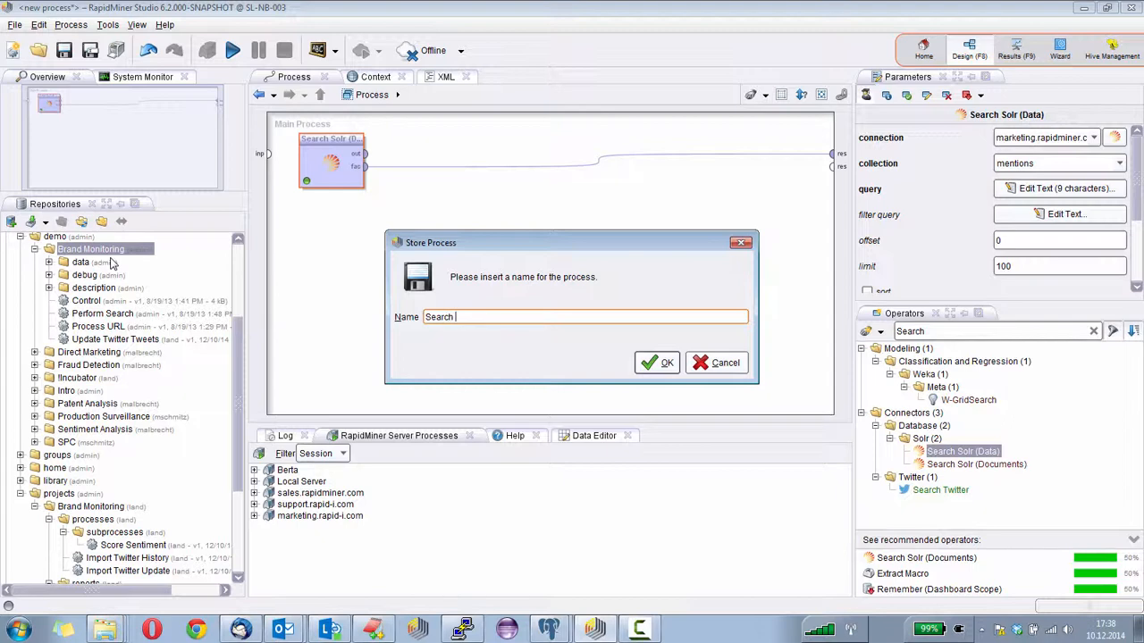
left_click(657, 361)
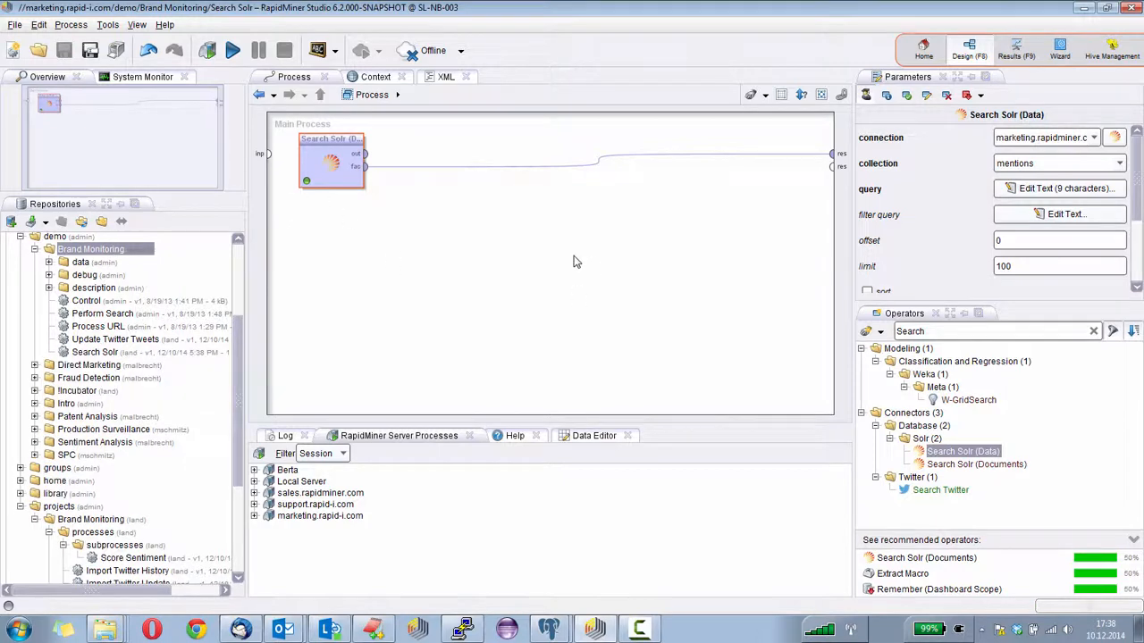
mouse_move(366, 236)
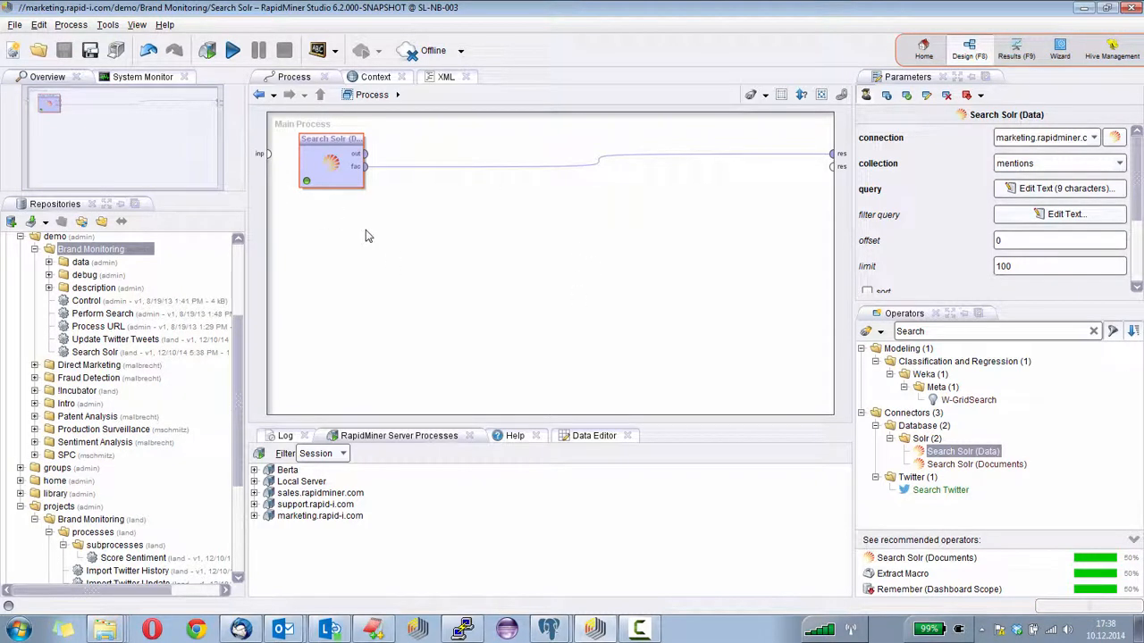